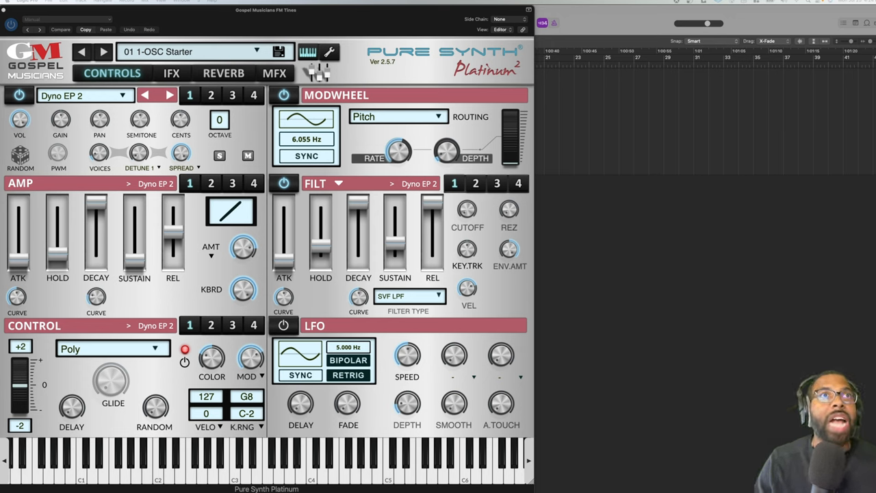
mouse_move(337, 91)
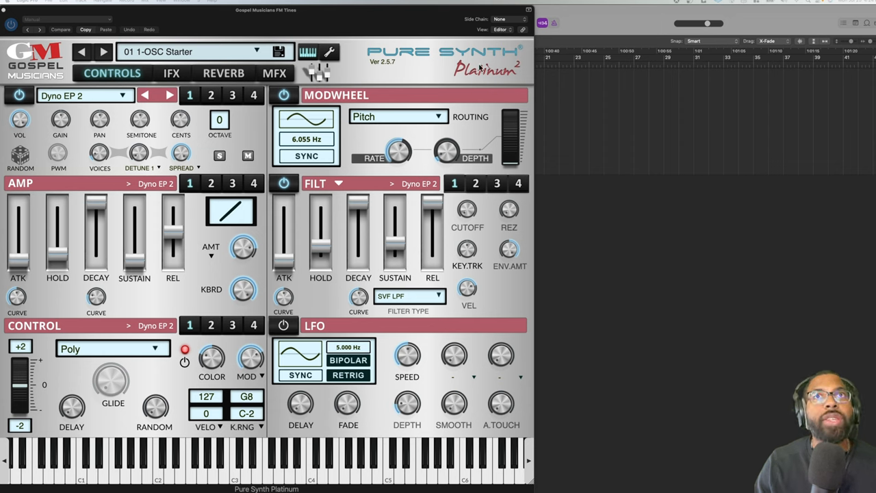
mouse_move(399, 85)
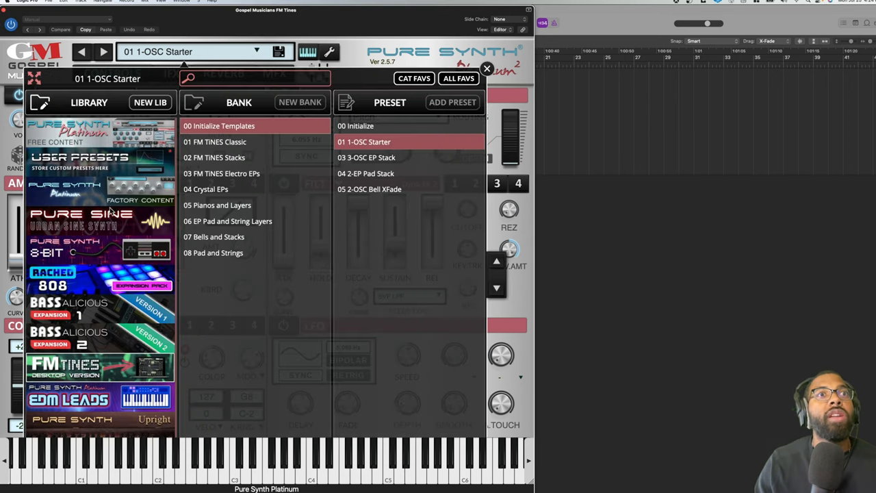
mouse_move(117, 100)
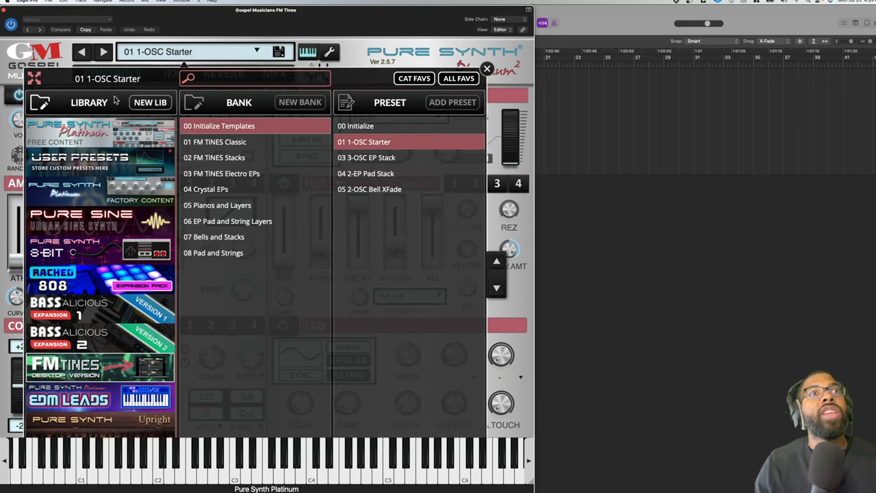
Open the '01 FM TINES Classic' bank, listing presets from A Classic 80's EP onward.
scroll(down, 3)
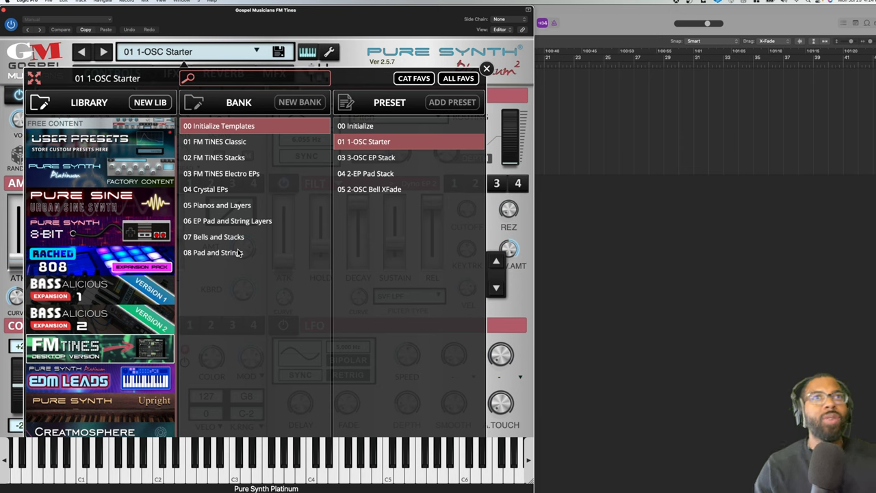
mouse_move(132, 353)
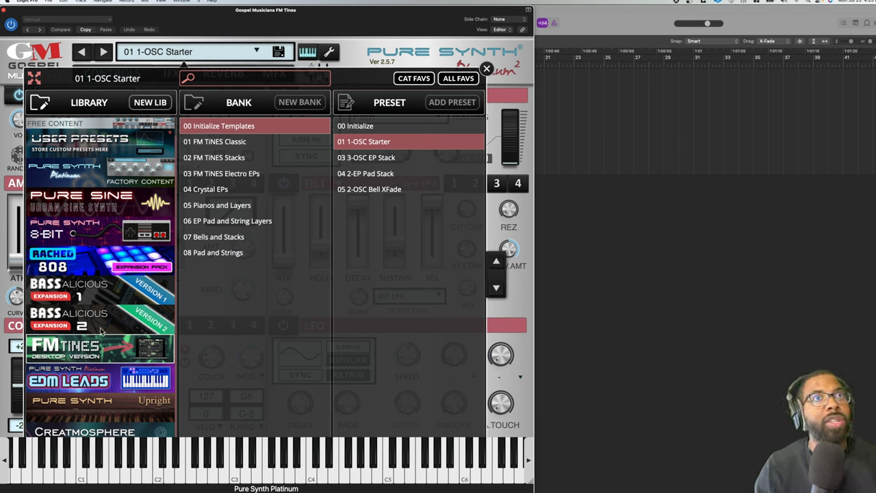
click(229, 141)
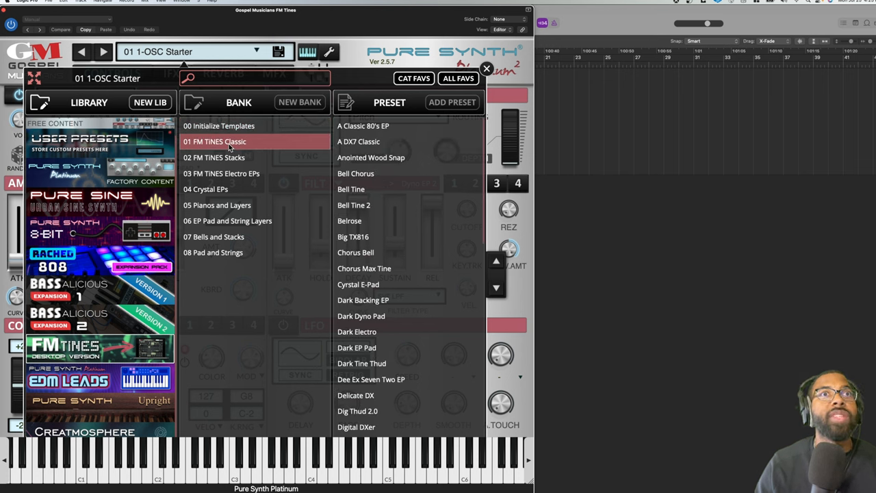
mouse_move(237, 162)
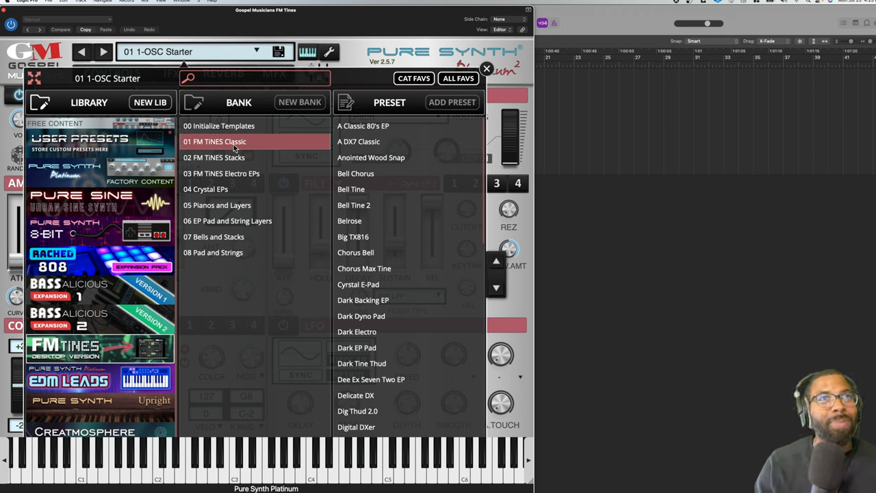
Load '03 3-OSC EP Stack' from the '00 Initialize Templates' bank.
click(219, 126)
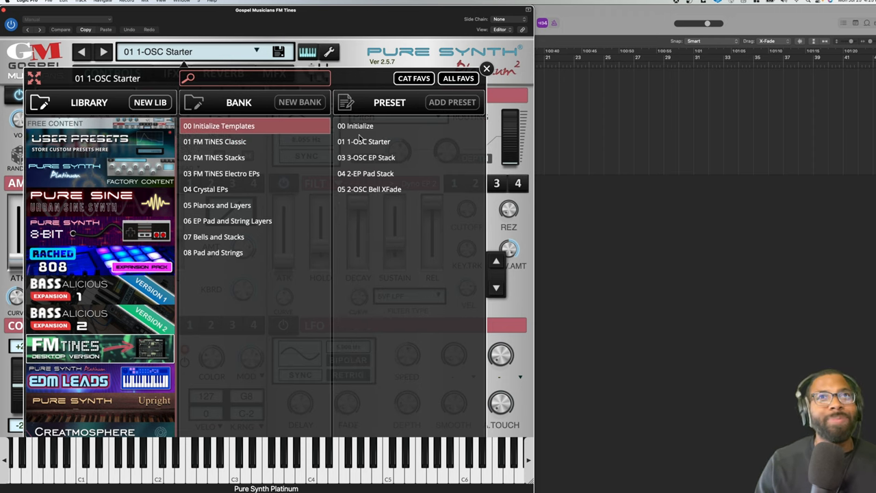
click(355, 126)
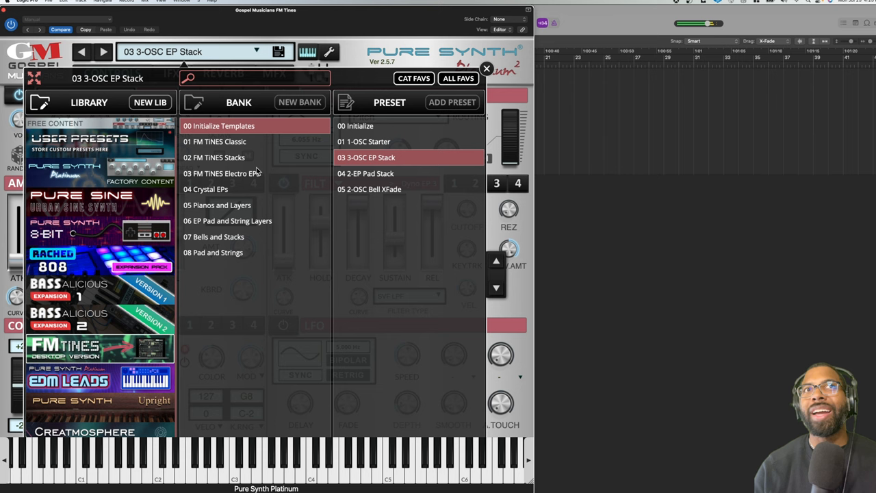
Reopen '01 FM TINES Classic', audition Chorus Bell, and load Delicate DX.
click(214, 141)
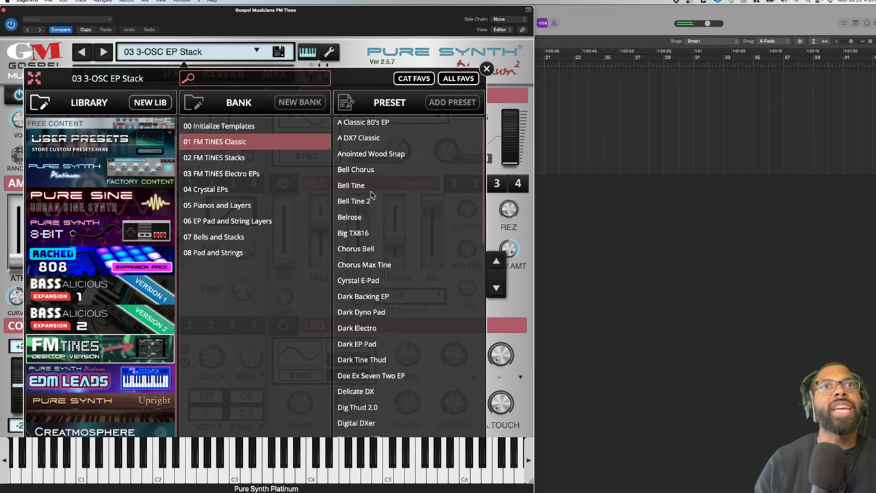
scroll(down, 3)
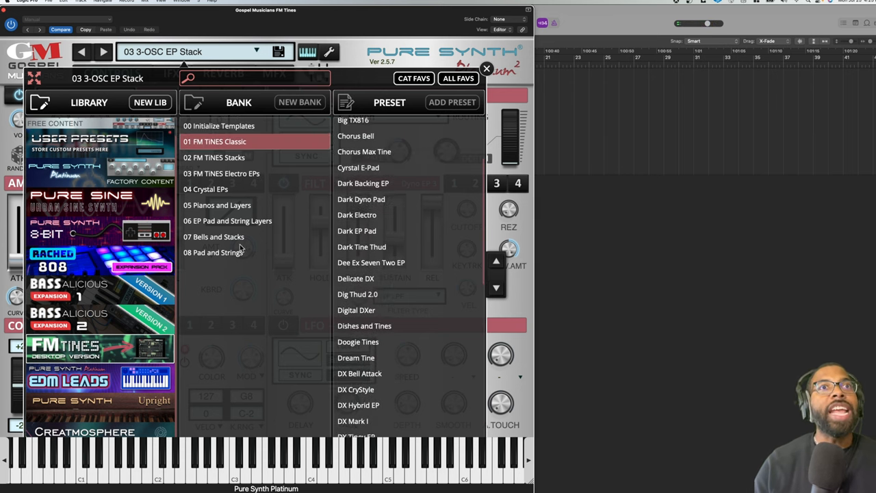
click(362, 126)
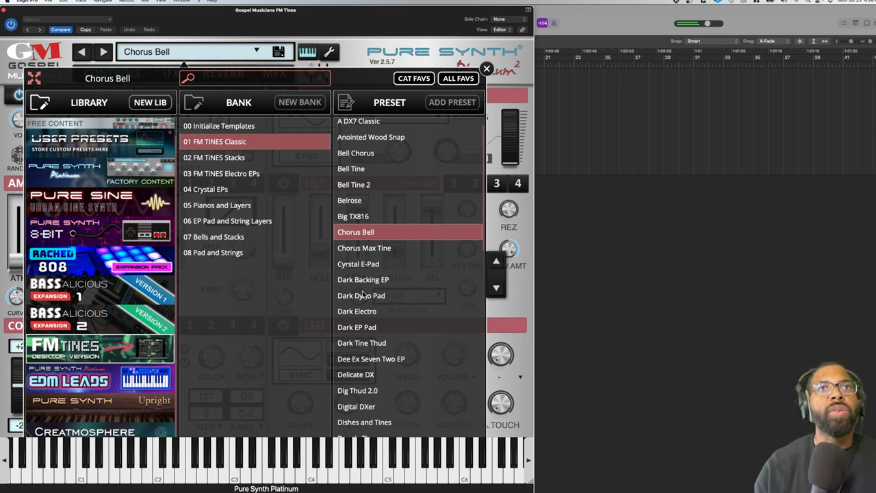
scroll(down, 3)
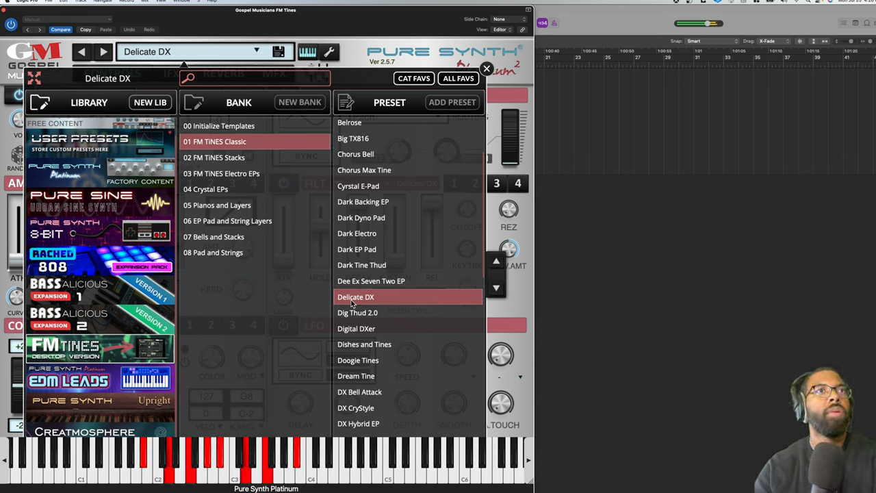
mouse_move(335, 313)
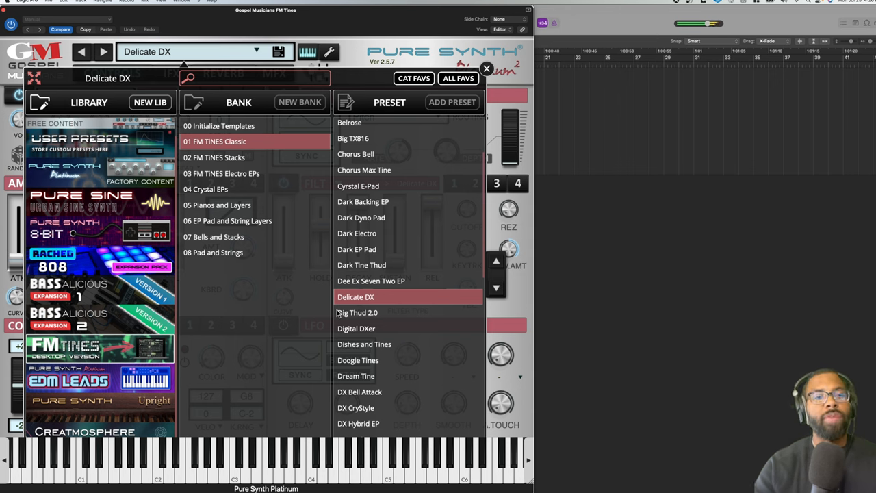
Audition DX Tiney EP, DX1 Suitcase and Fiesta Keys, ending on Pop Tines.
scroll(down, 3)
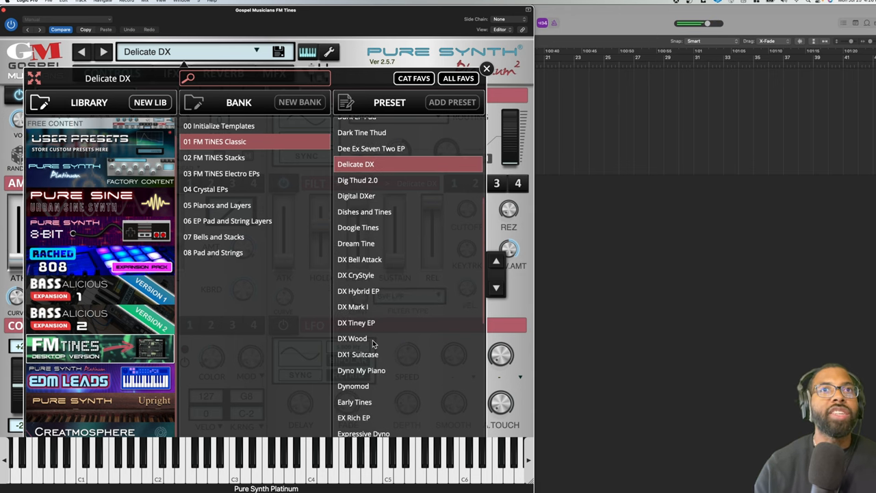
click(356, 322)
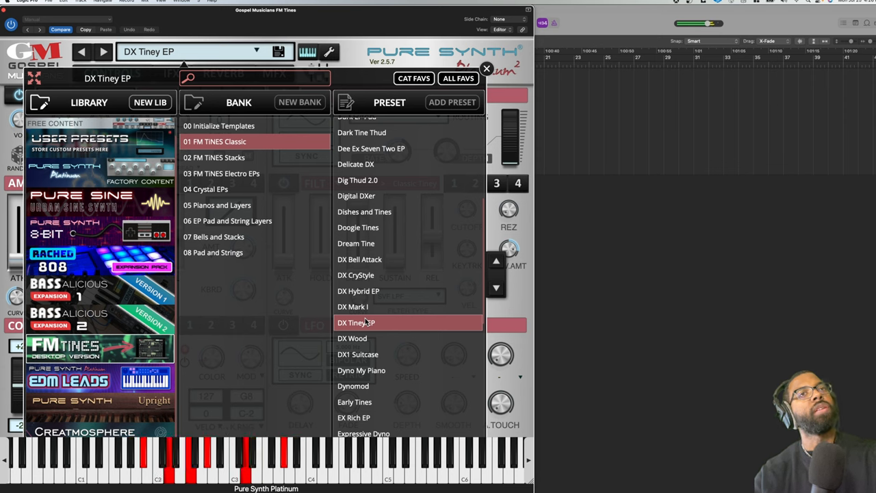
click(358, 354)
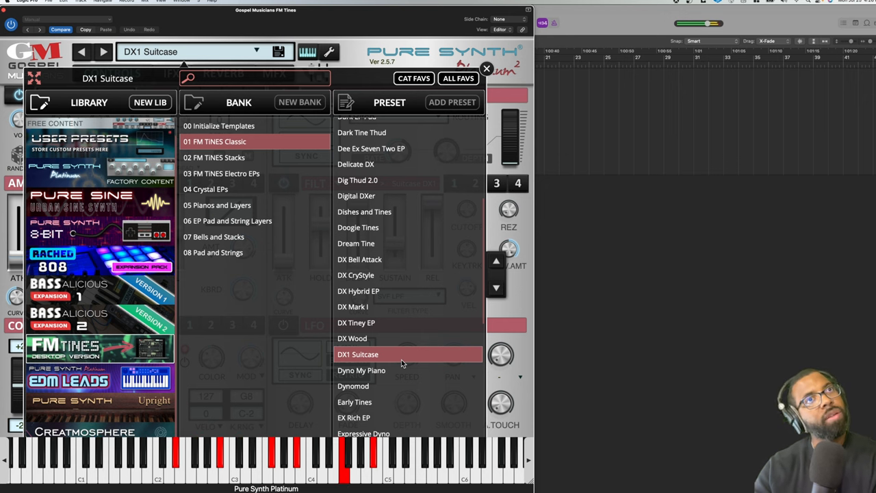
scroll(down, 3)
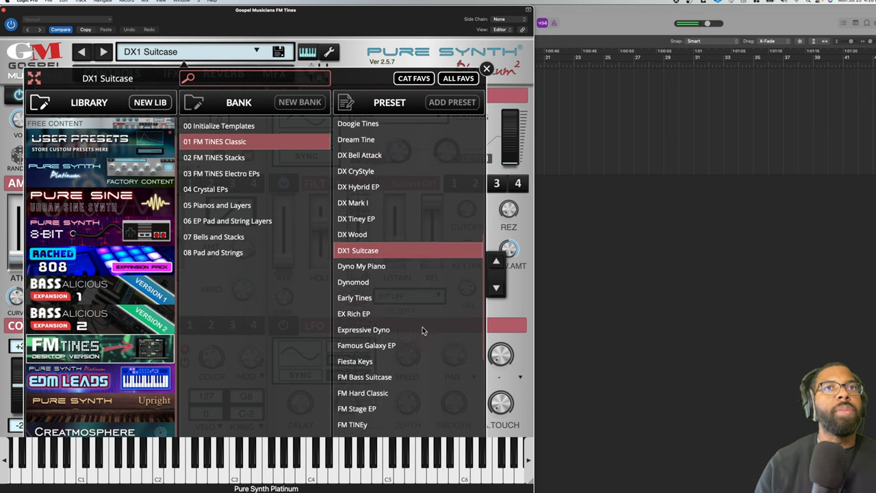
click(355, 345)
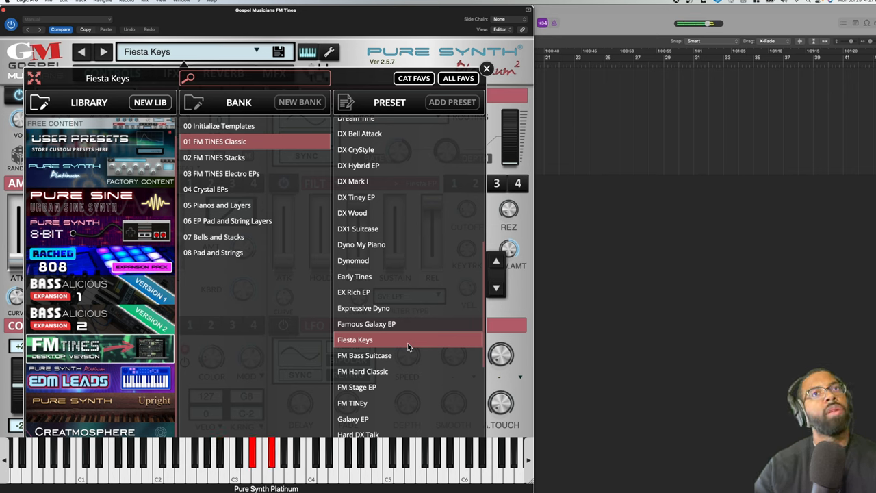
scroll(down, 3)
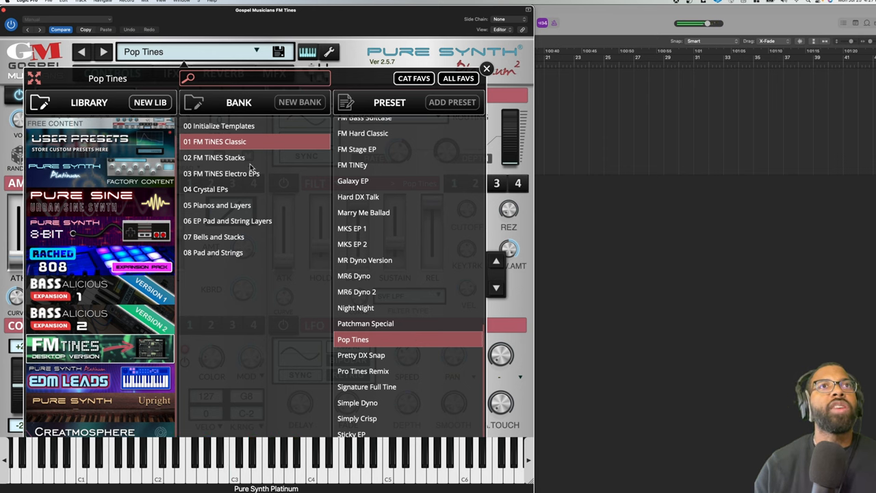
Audition A Special Full Tine Blend, Anointed Keys and Hard Rock Cafe, ending on Velocity Wire.
click(219, 157)
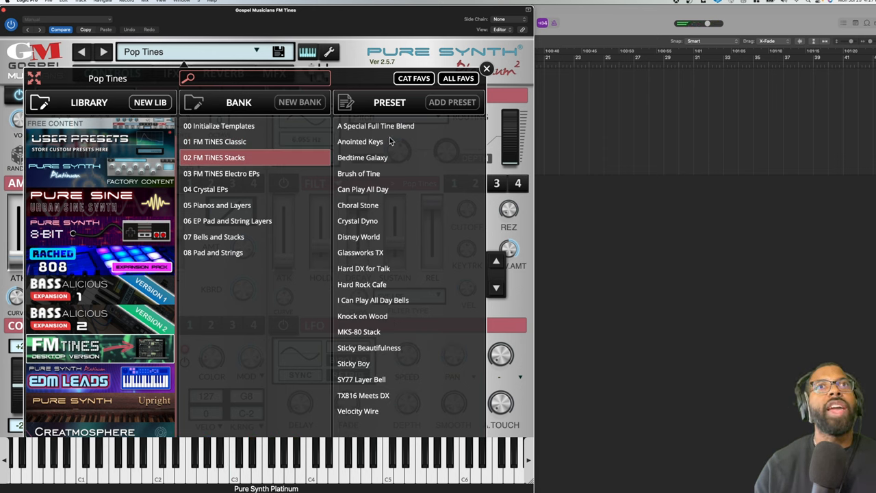
click(376, 125)
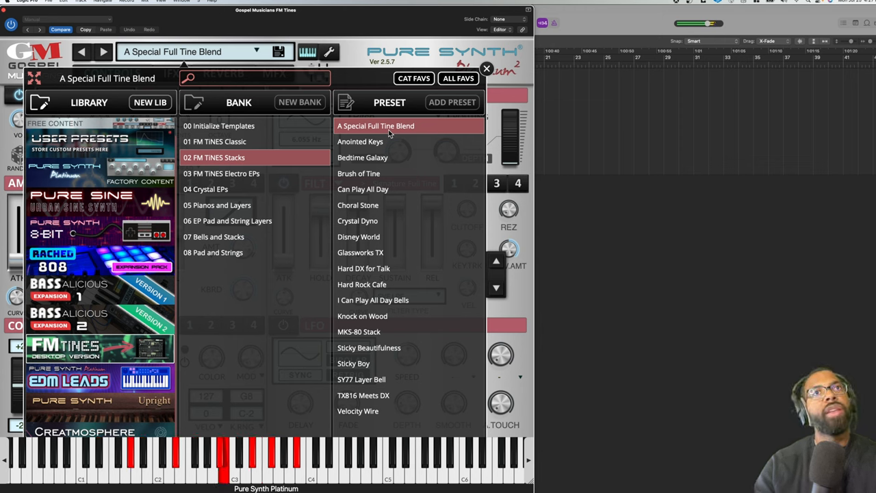
click(360, 141)
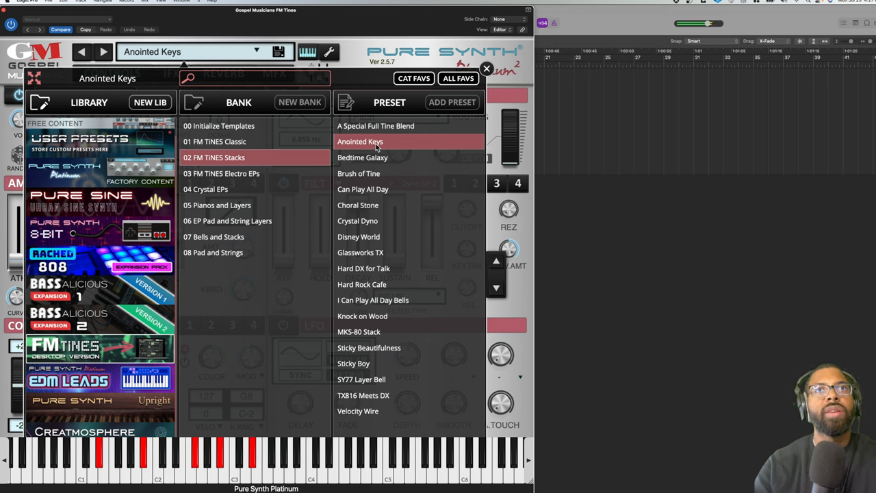
mouse_move(357, 274)
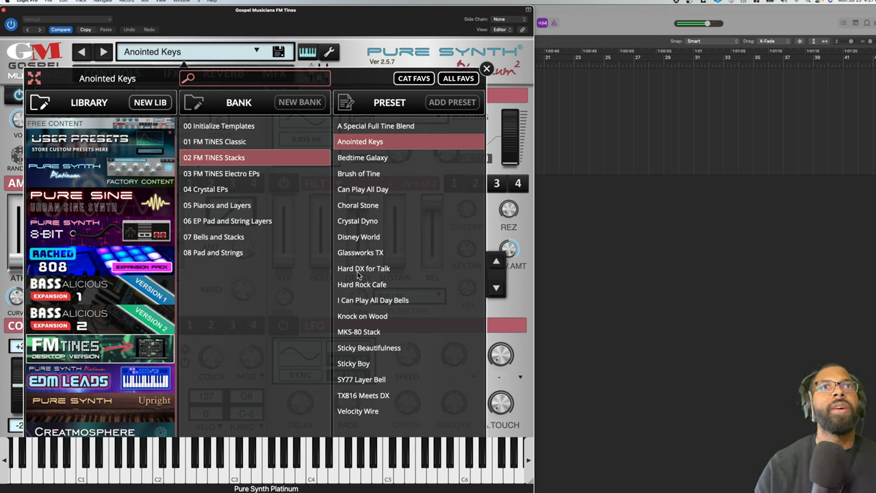
click(361, 284)
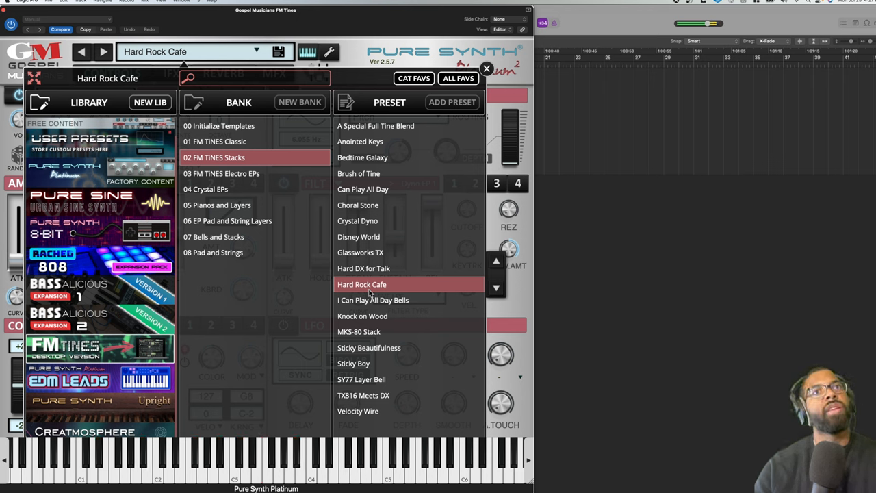
click(358, 410)
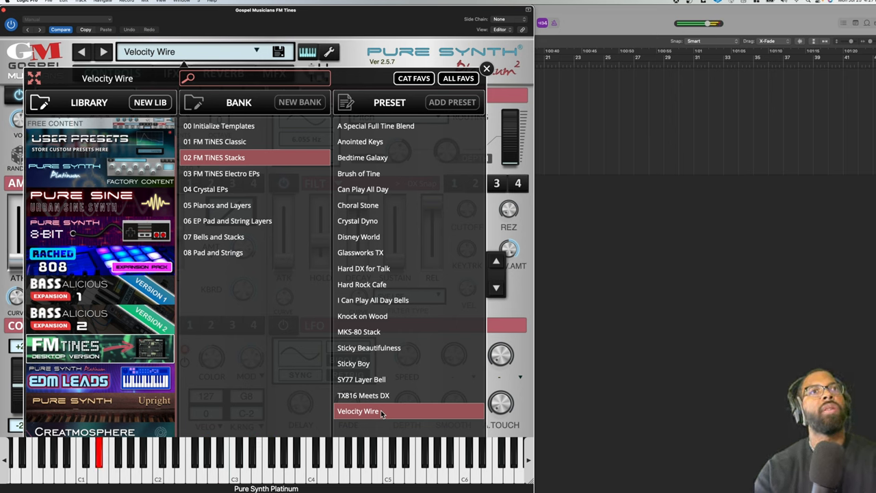
mouse_move(314, 256)
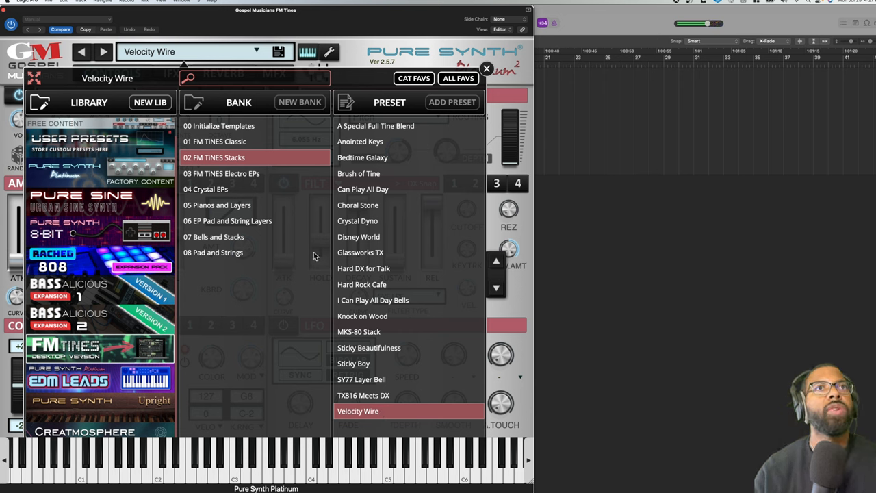
Open the FM TINES Electro EPs bank and audition Bass Suitcase, then My Max Tine.
click(221, 174)
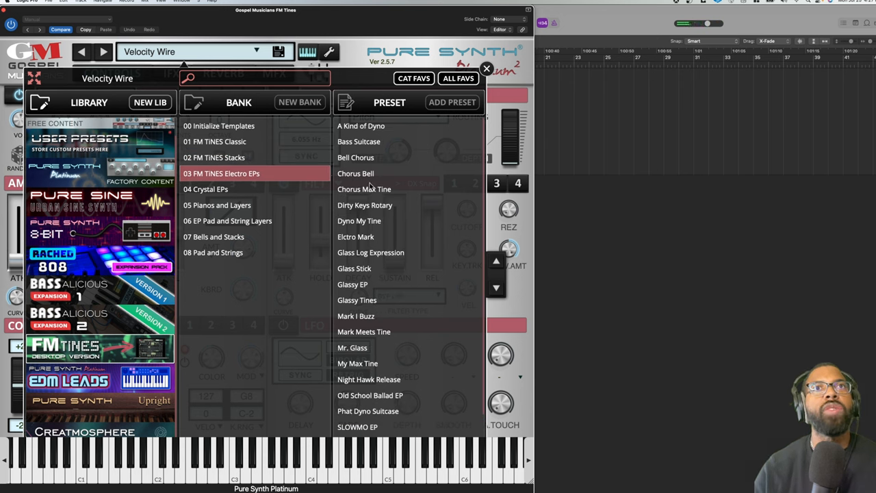
click(358, 141)
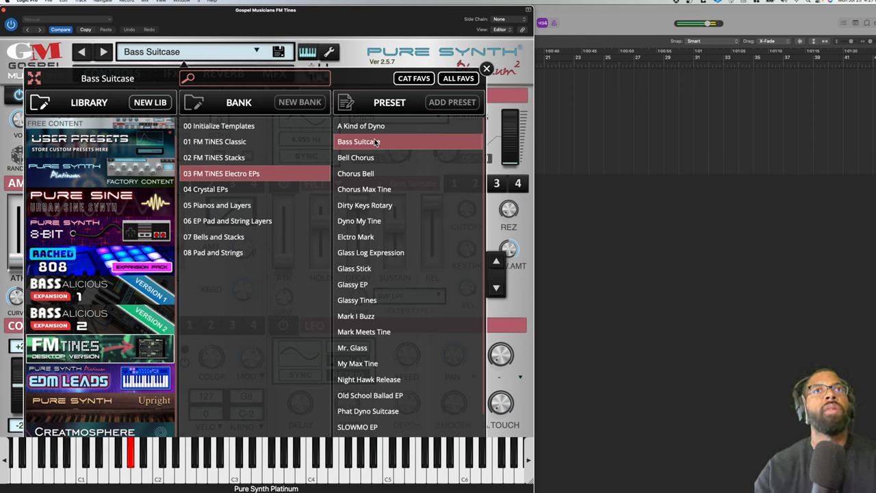
click(352, 284)
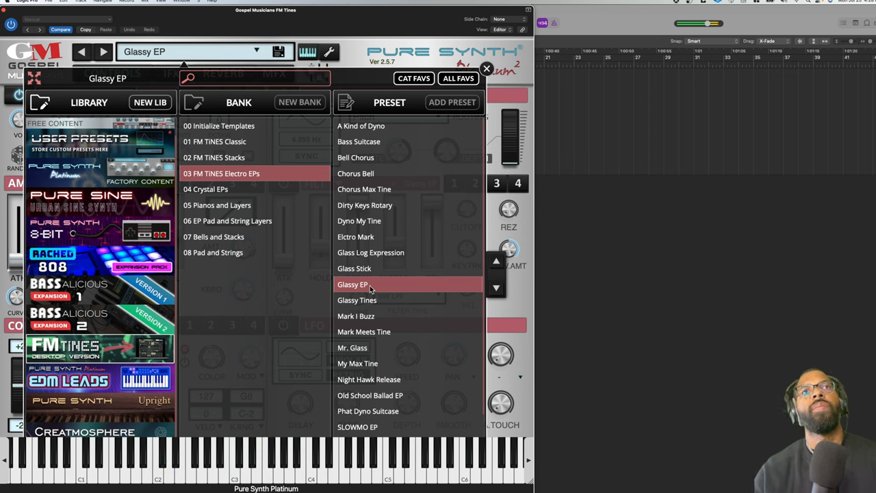
click(357, 363)
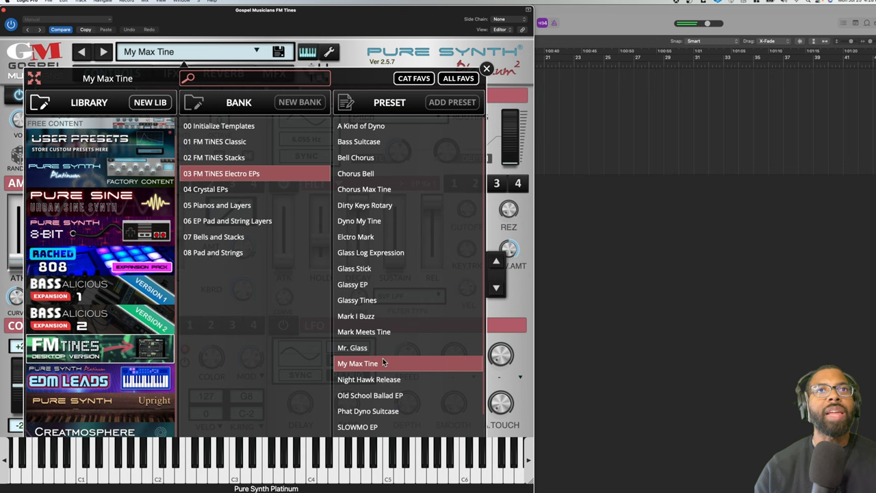
Audition Mr. Glass and Old School Ballad EP, ending on Smokey the Bear.
click(352, 348)
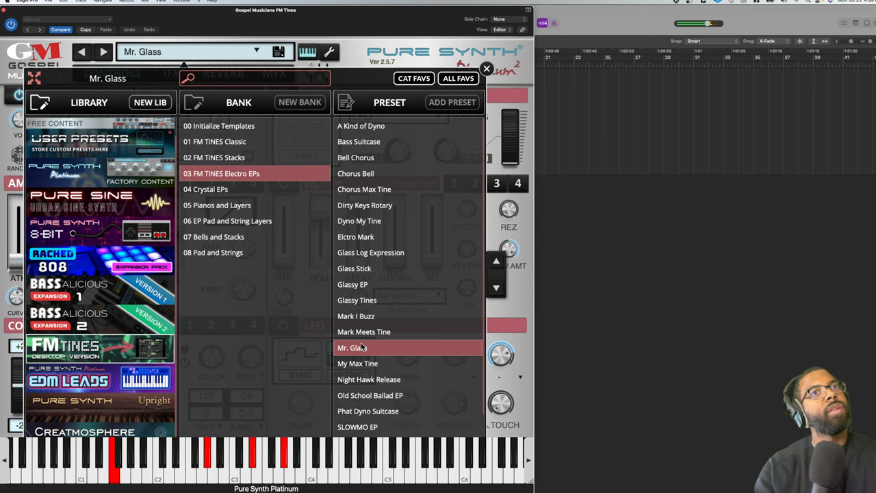
scroll(down, 3)
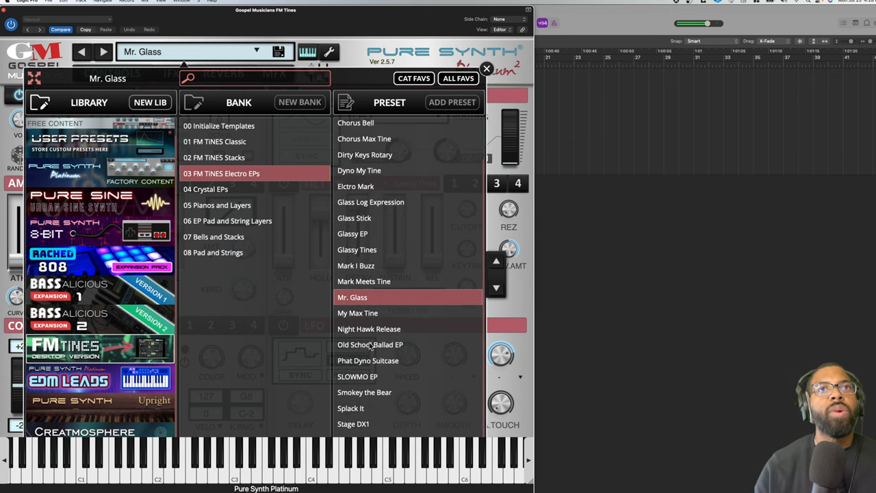
click(370, 345)
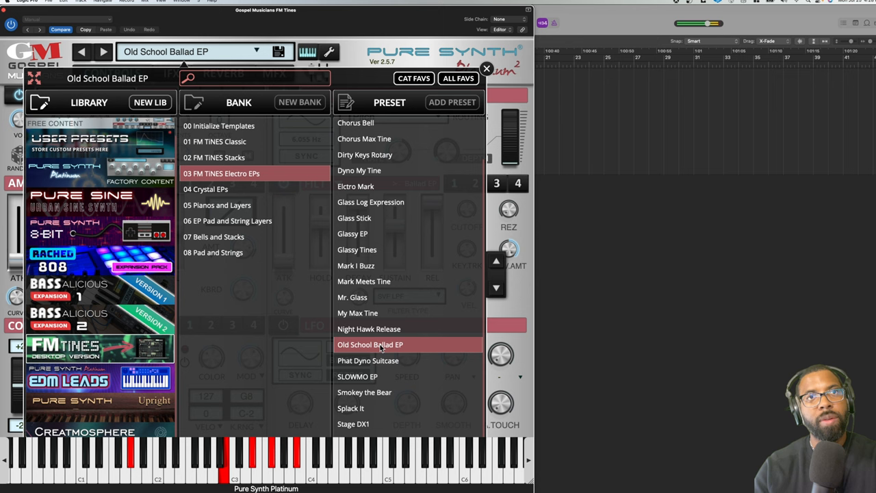
mouse_move(403, 349)
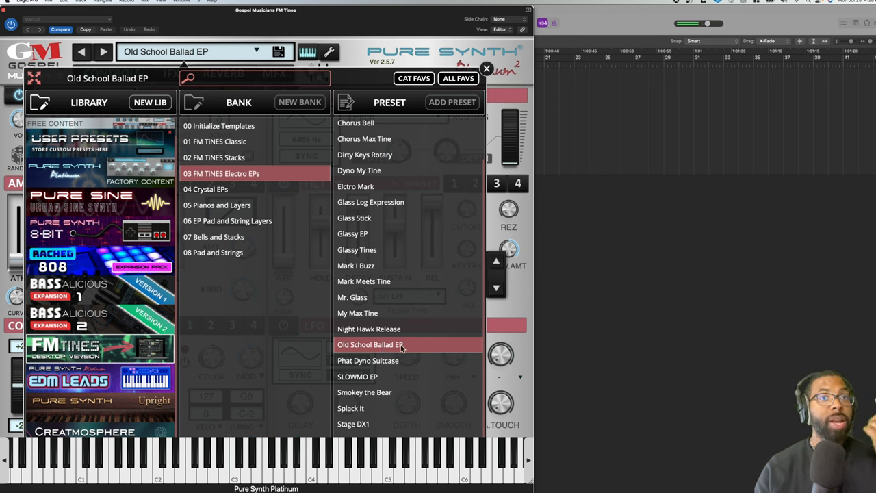
click(364, 392)
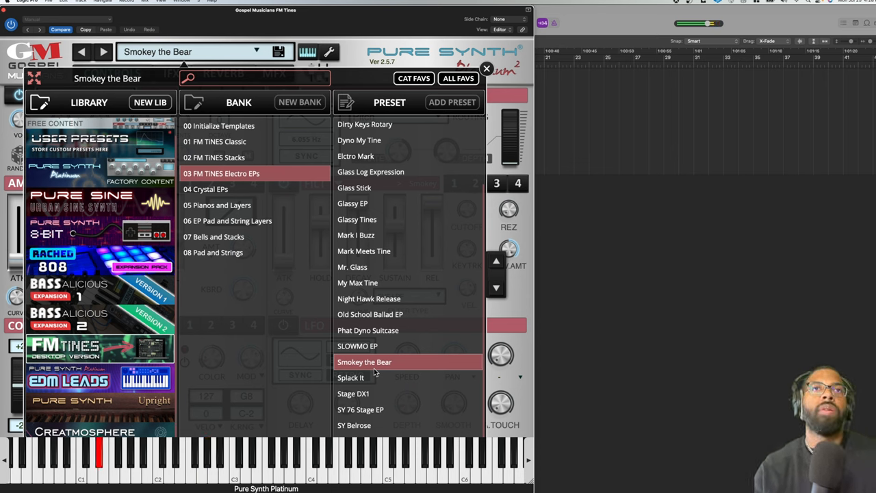
Open '04 Crystal EPs' and audition Angelic Crystal Stack, Crystal Bath 1 MW, Crystal-Like, then SY SP Crystal.
click(217, 189)
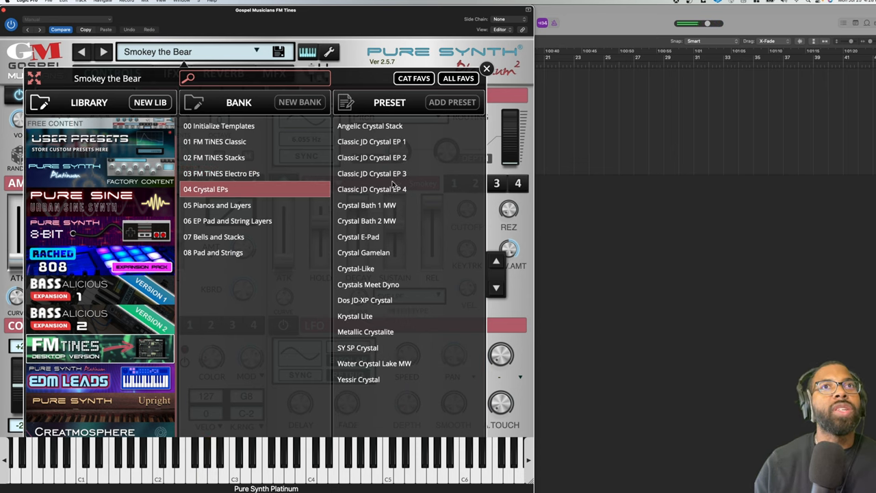
click(369, 125)
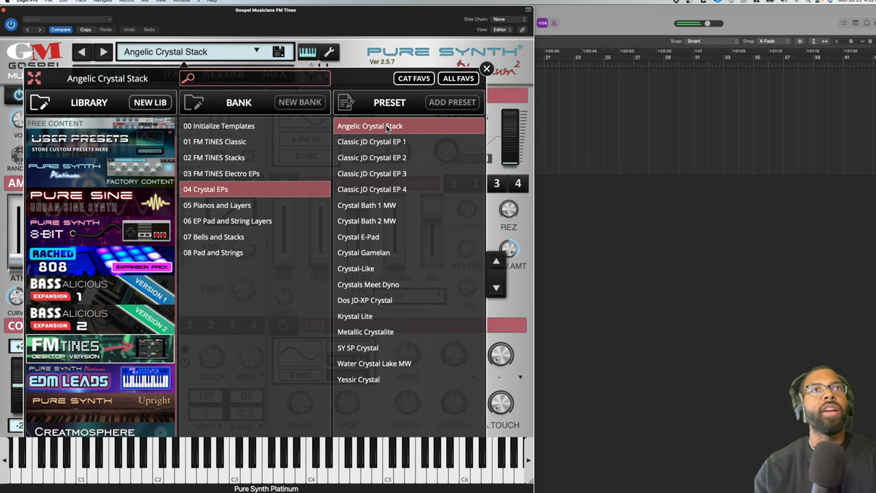
mouse_move(431, 157)
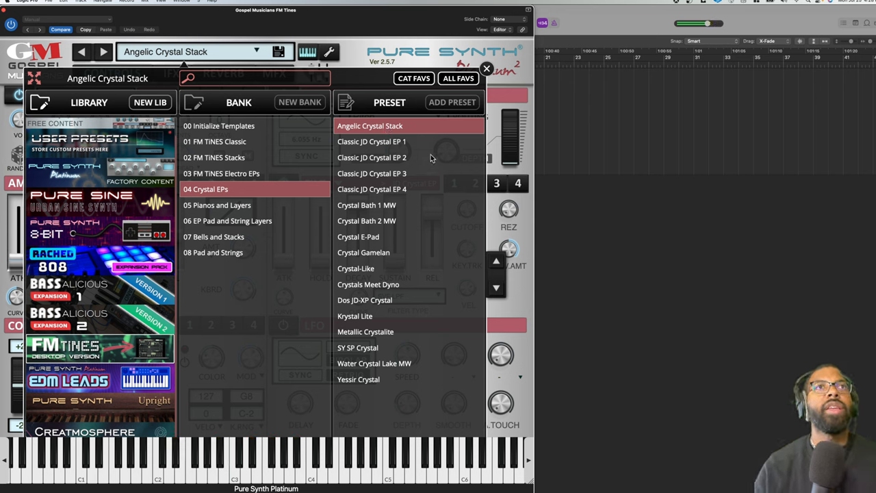
mouse_move(382, 213)
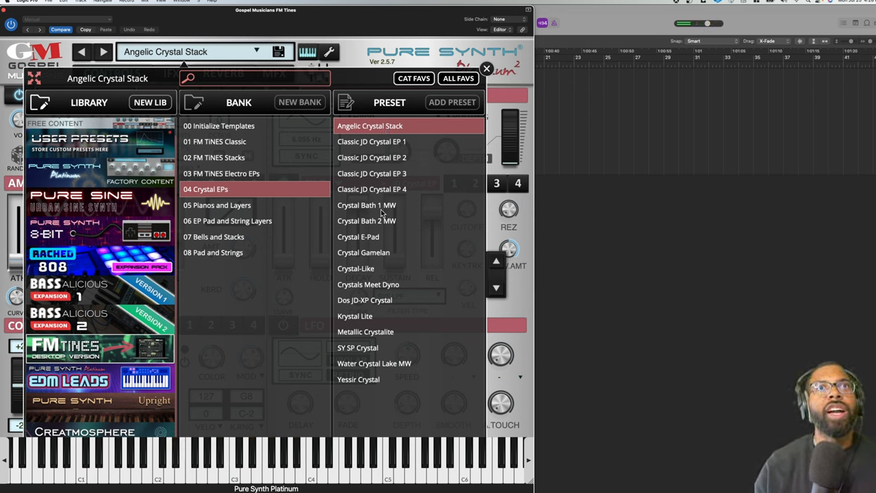
click(366, 204)
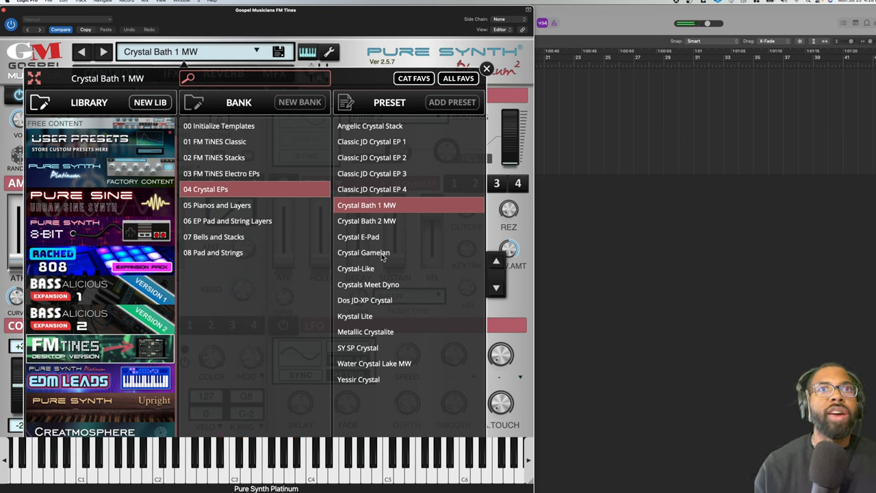
click(355, 269)
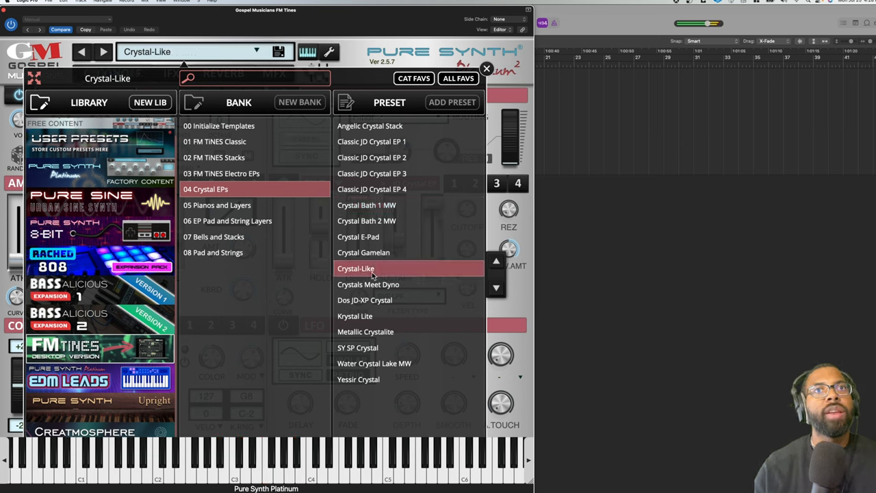
click(358, 348)
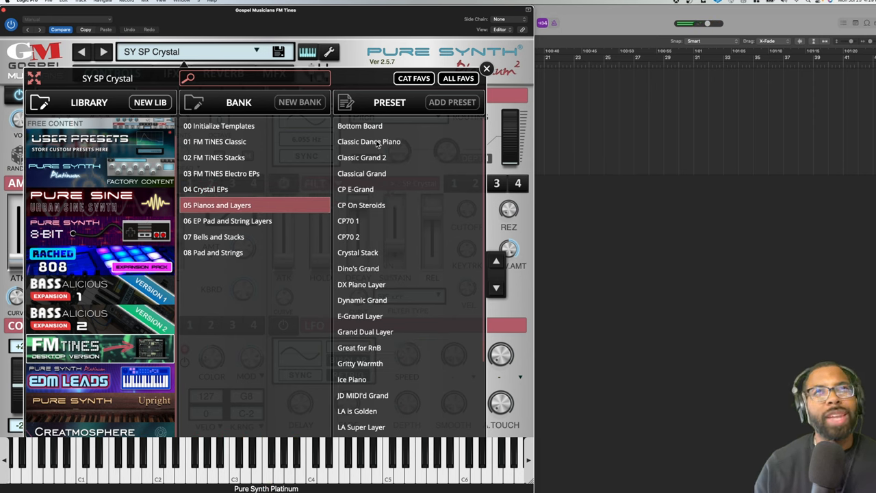
Audition Bottom Board, E-Grand Layer and Great for RnB from Pianos and Layers.
click(360, 125)
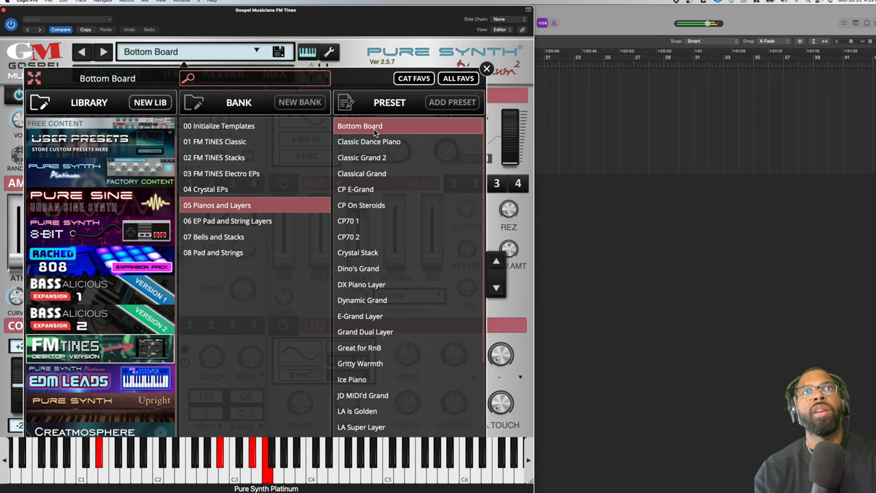
scroll(down, 3)
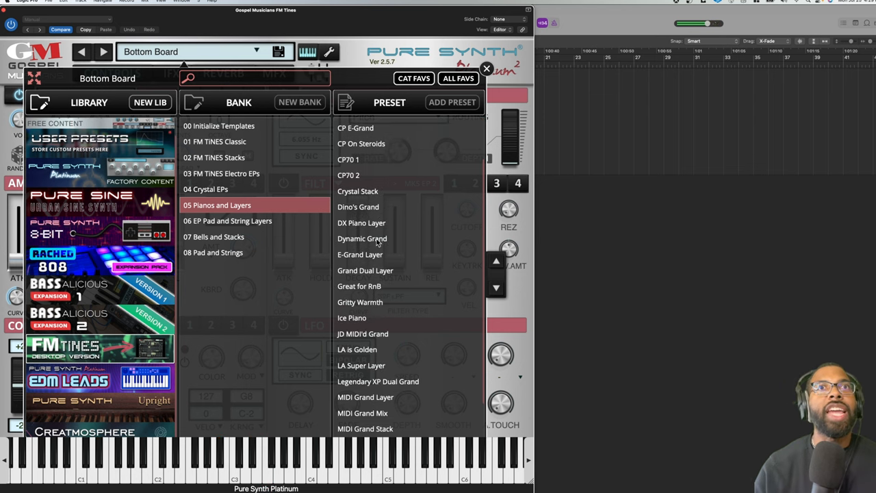
click(357, 191)
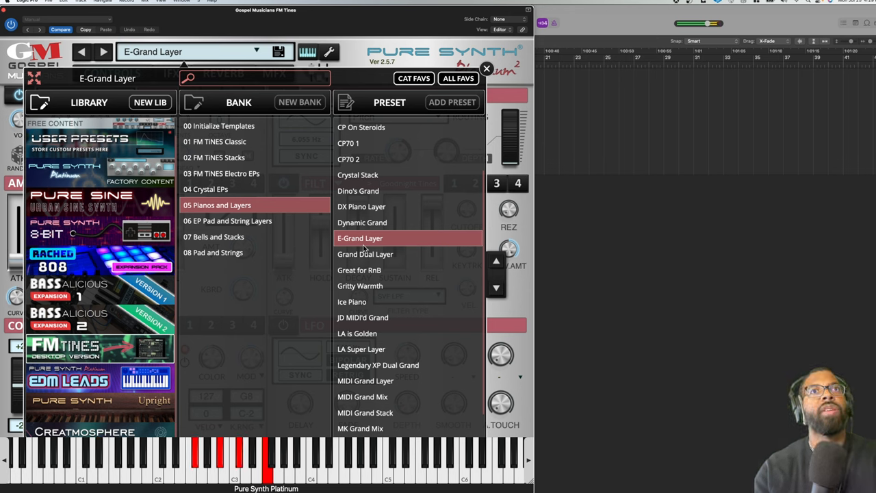
click(358, 269)
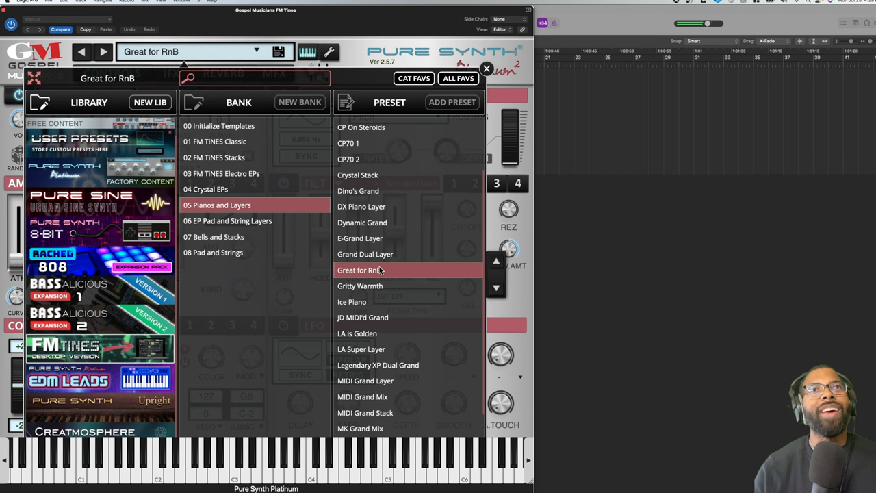
mouse_move(384, 267)
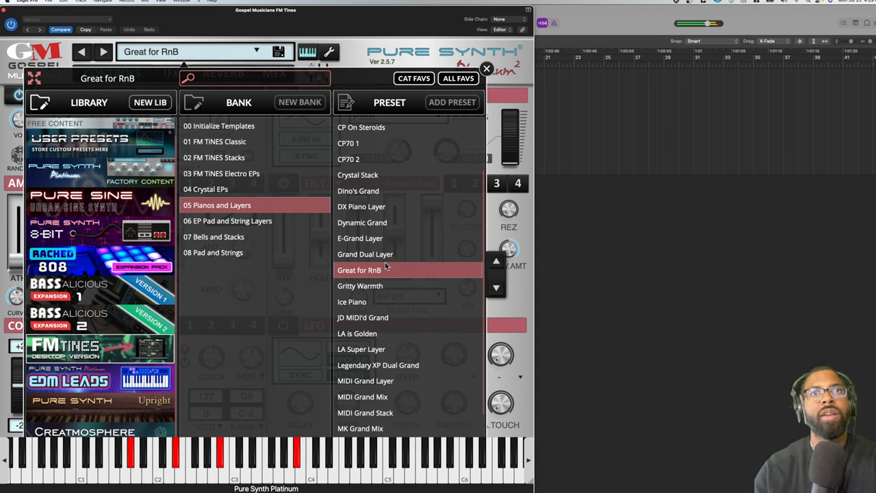
mouse_move(354, 304)
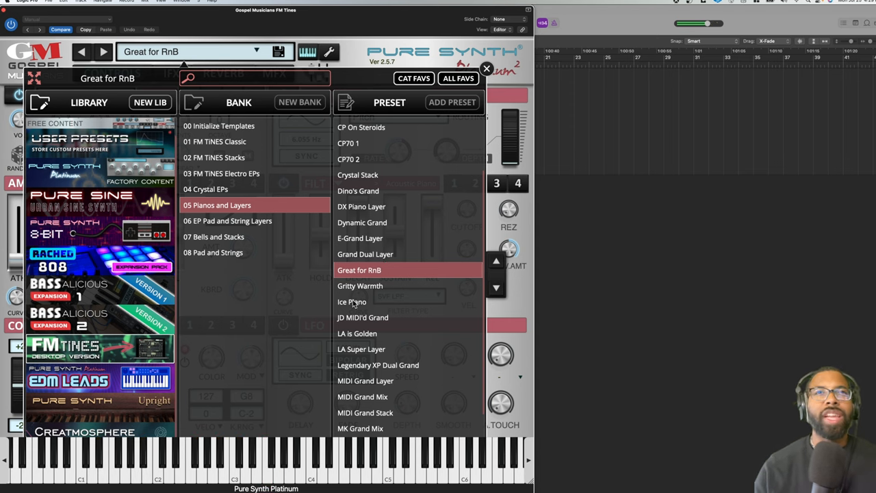
Audition Gritty Warmth and LA Super Layer, load Smoosh Parker EP, then open '06 EP Pad and String Layers'.
click(360, 285)
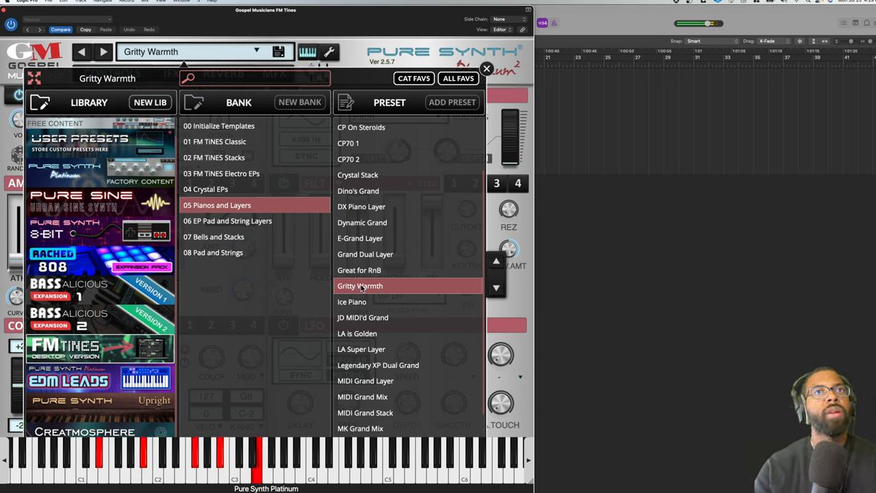
mouse_move(376, 345)
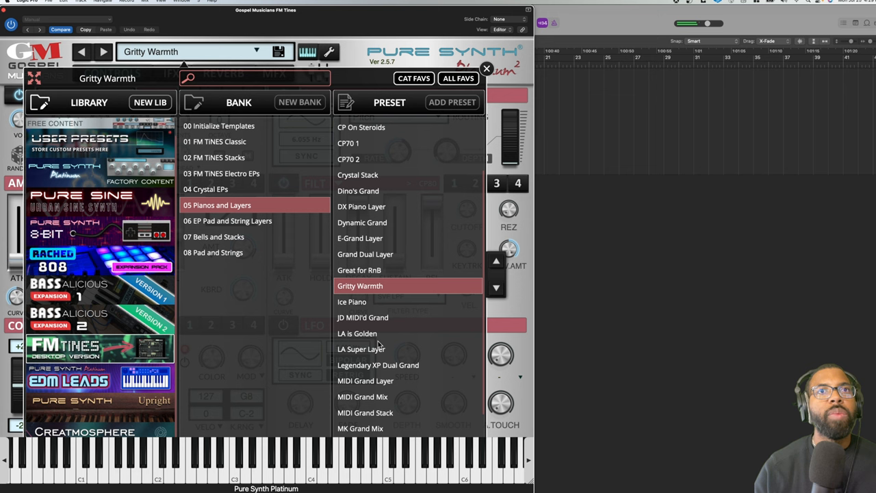
click(361, 349)
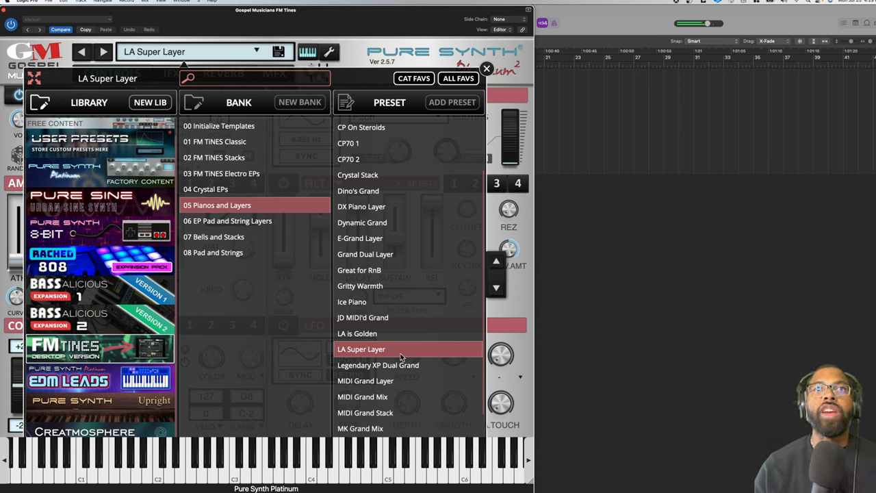
scroll(down, 3)
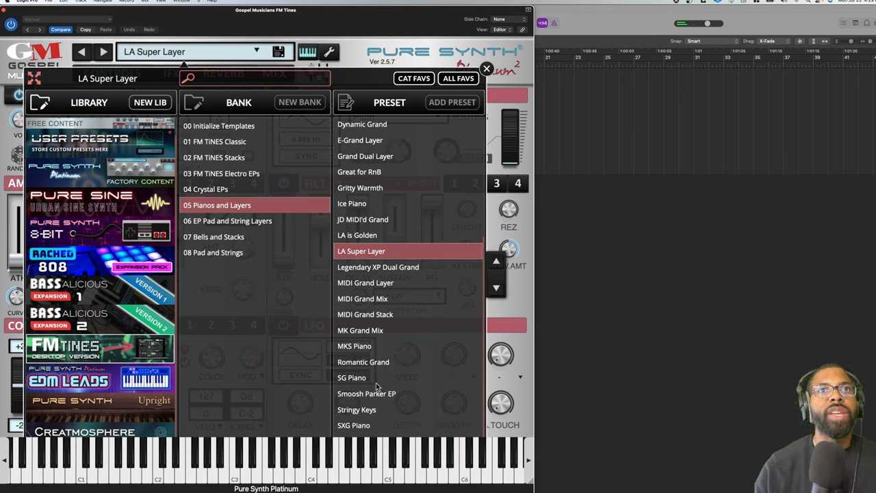
click(366, 393)
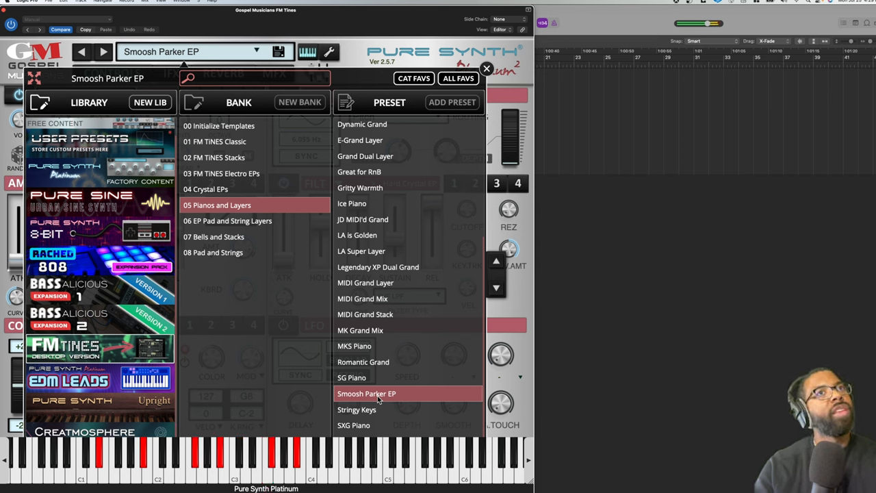
mouse_move(245, 222)
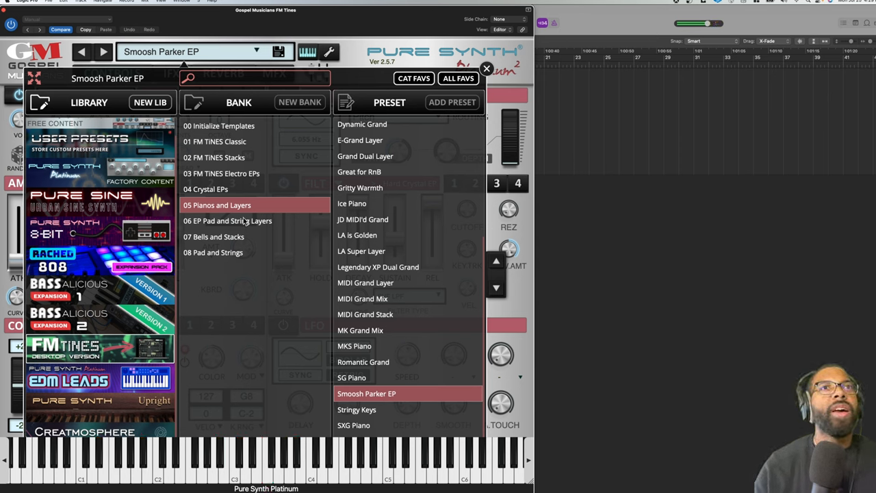
click(227, 220)
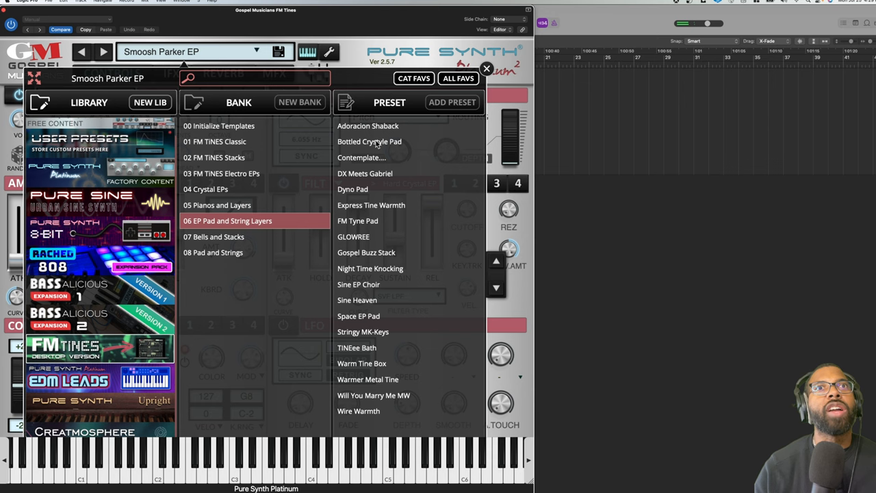
Audition Adoracion Shaback, Bottled Crystyle Pad, Gospel Buzz Stack and another EP Pad preset.
click(367, 126)
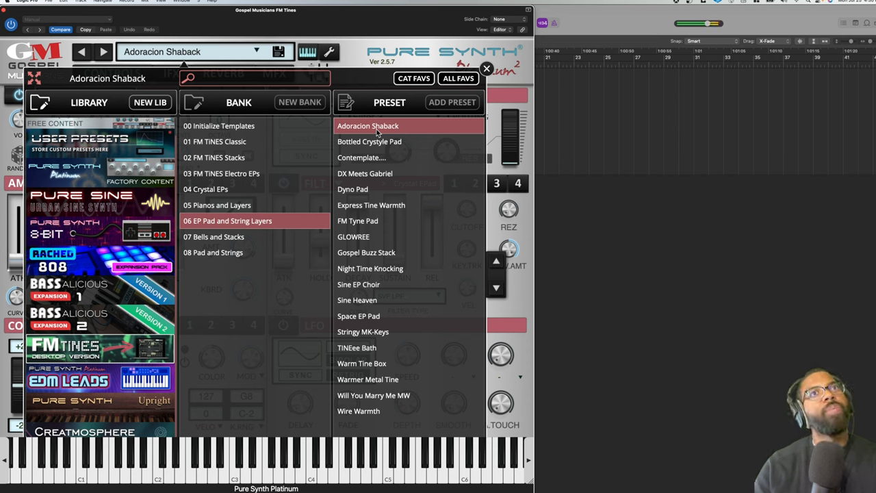
click(369, 141)
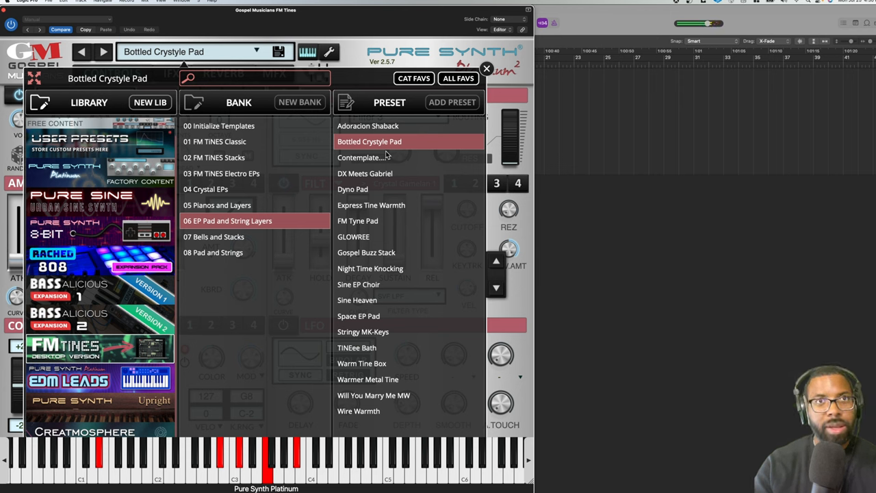
click(366, 252)
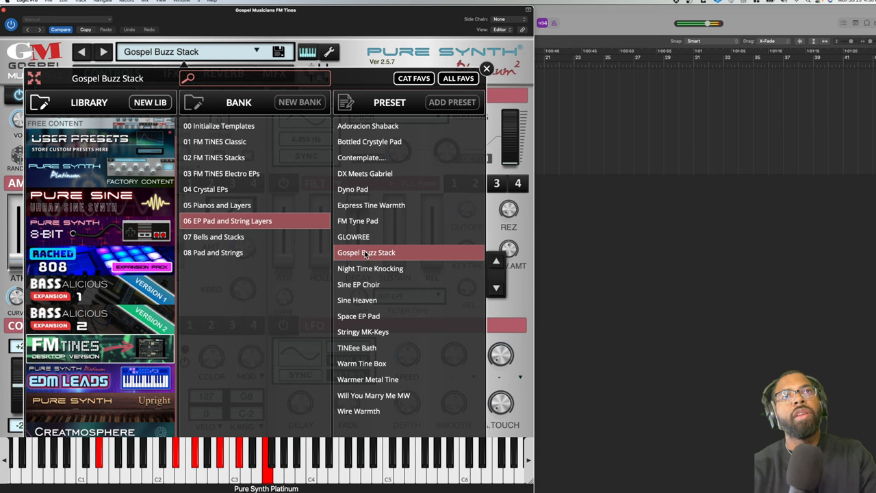
click(356, 300)
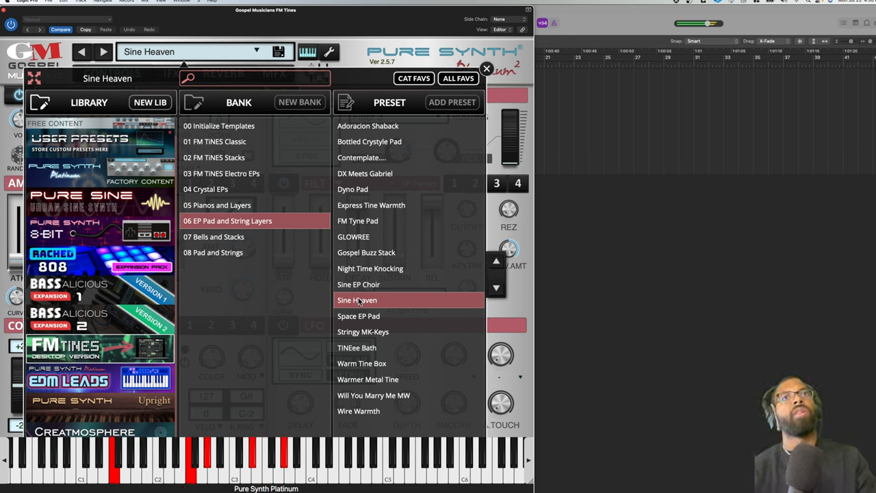
Load Wire Warmth, then Will You Marry Me MW, and list '07 Bells and Stacks'.
click(358, 410)
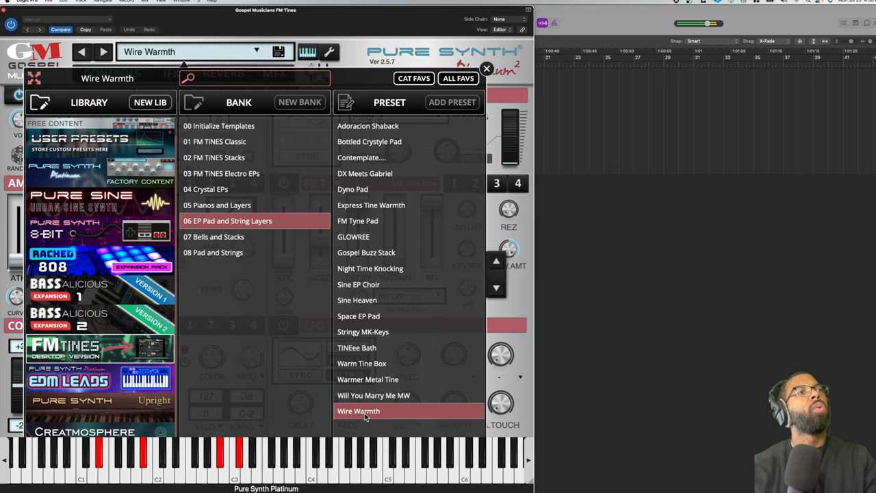
mouse_move(372, 395)
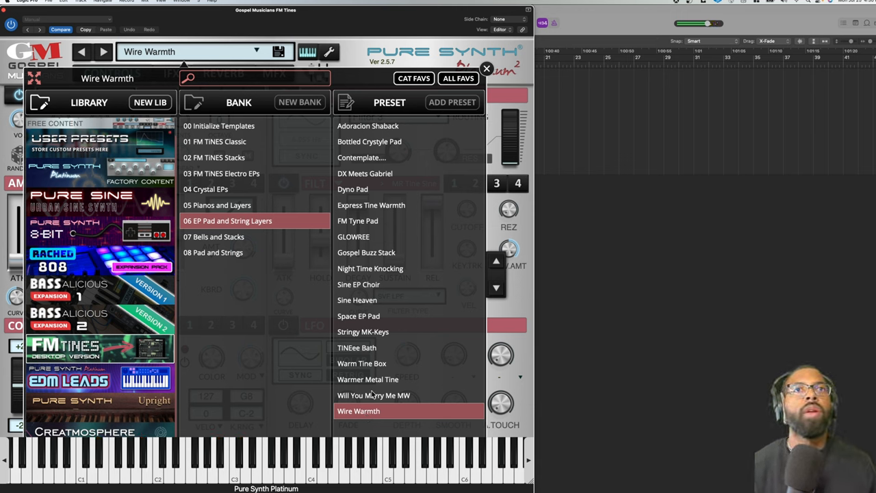
click(373, 395)
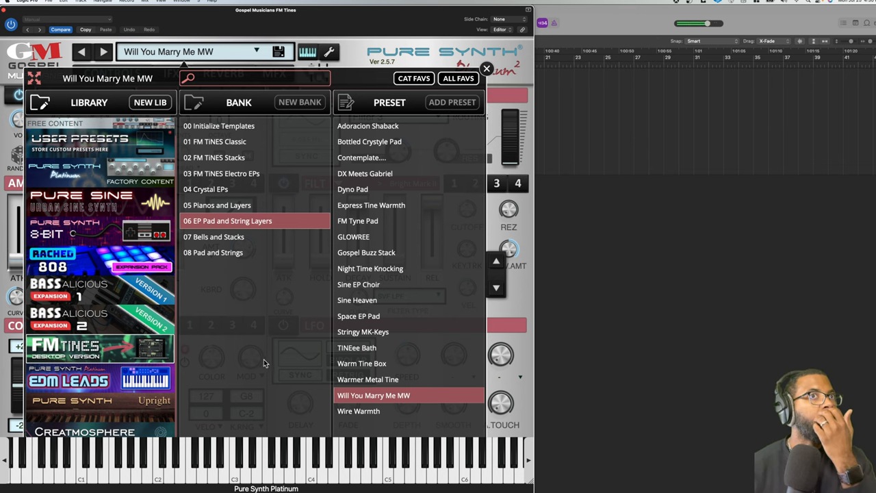
click(214, 236)
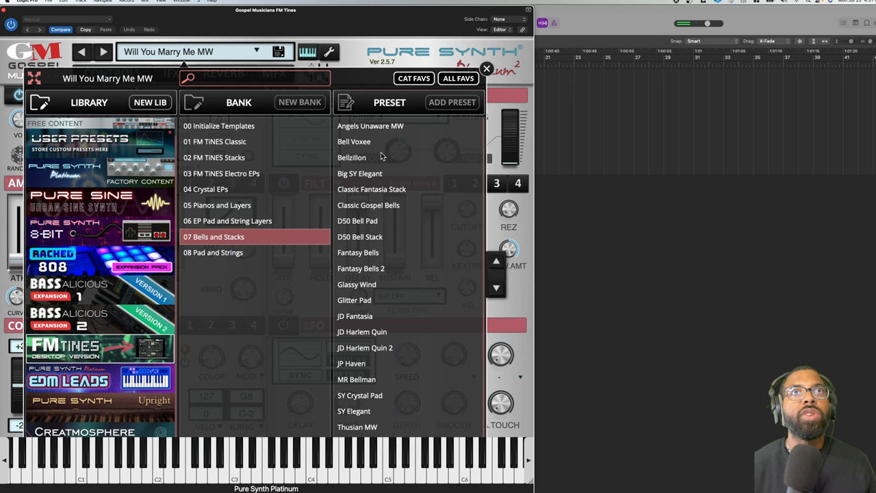
Audition Angels Unaware MW, Bell Voxee, Bellzillon and Glassy Wind.
click(370, 125)
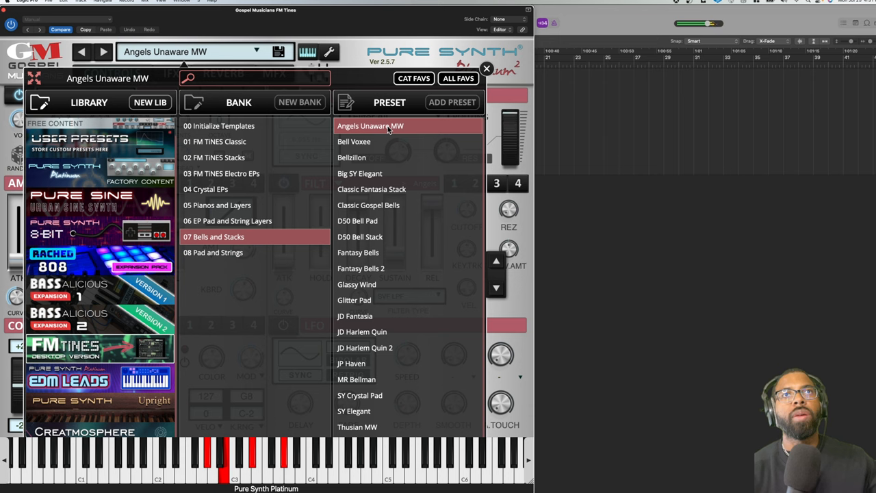
click(353, 141)
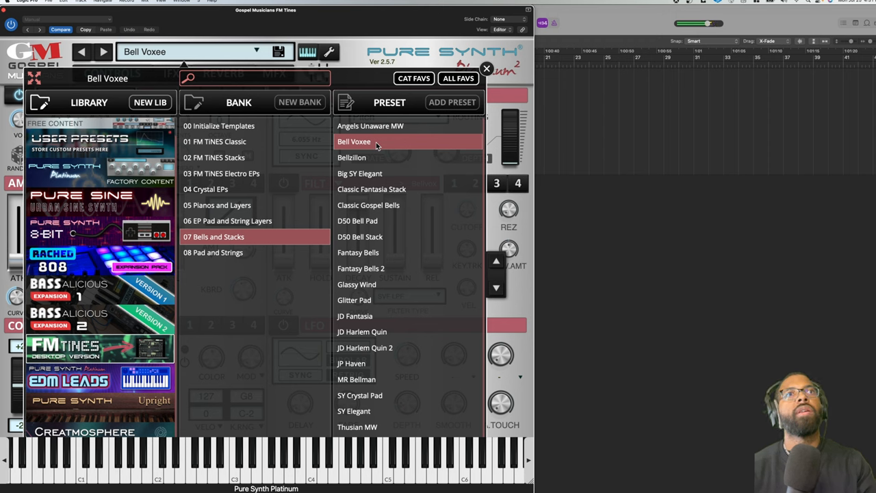
click(351, 157)
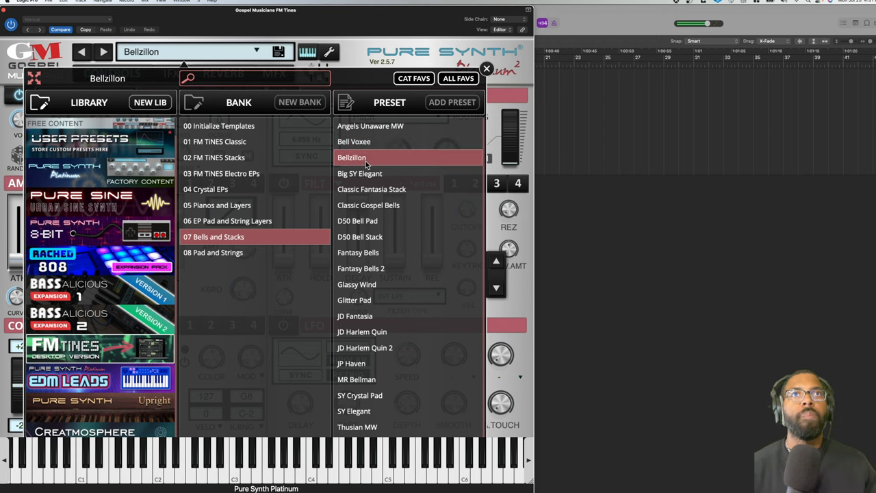
mouse_move(385, 188)
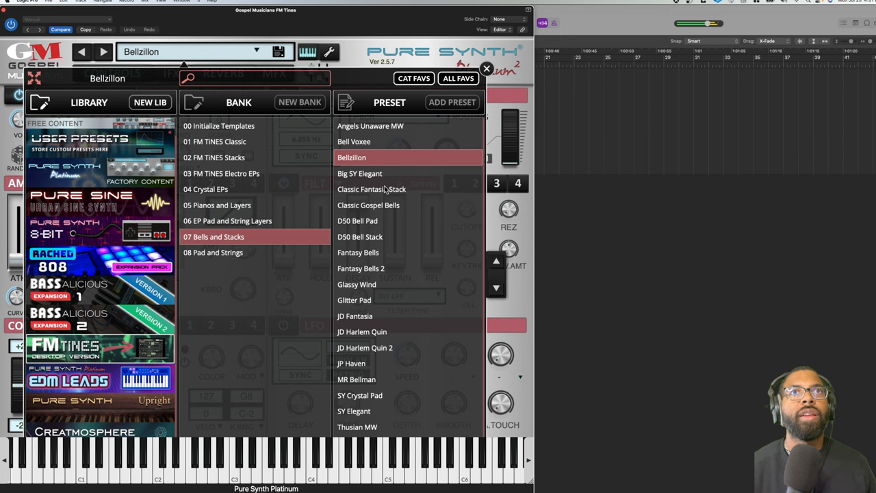
mouse_move(365, 284)
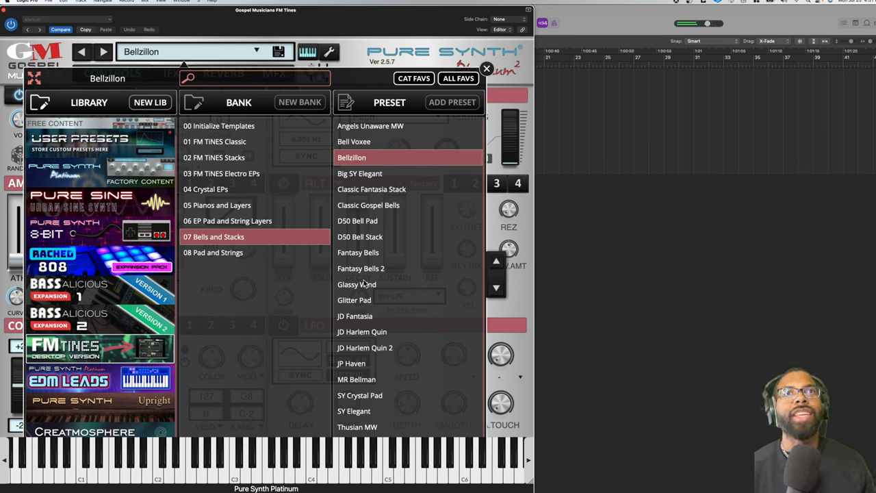
click(356, 284)
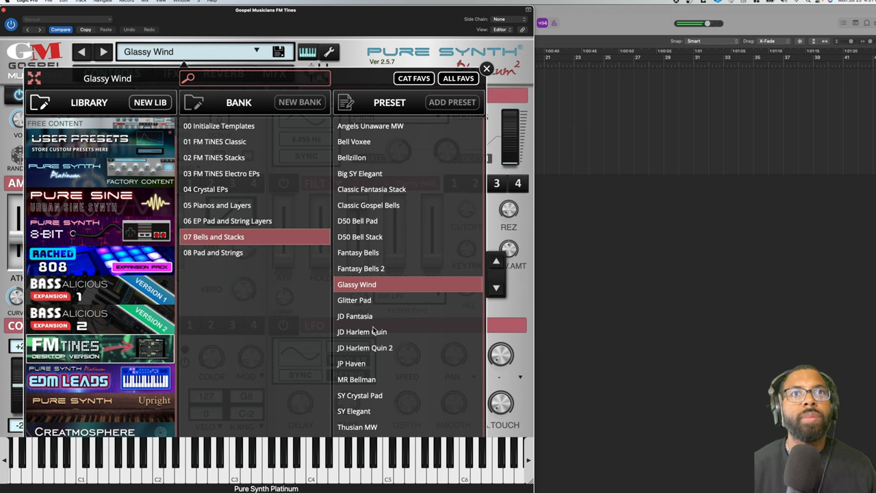
Audition JD Fantasia, JP Haven and MR Bellman, load Thusian MW, then list '08 Pad and Strings'.
click(354, 315)
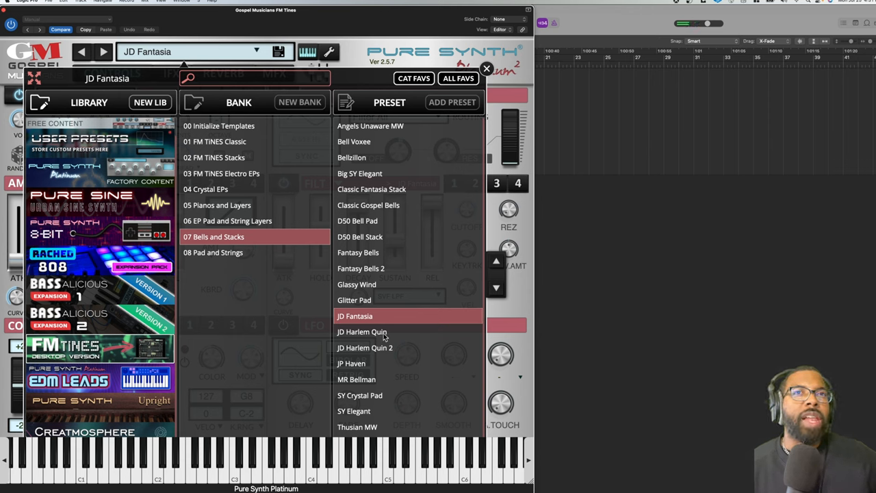
mouse_move(351, 379)
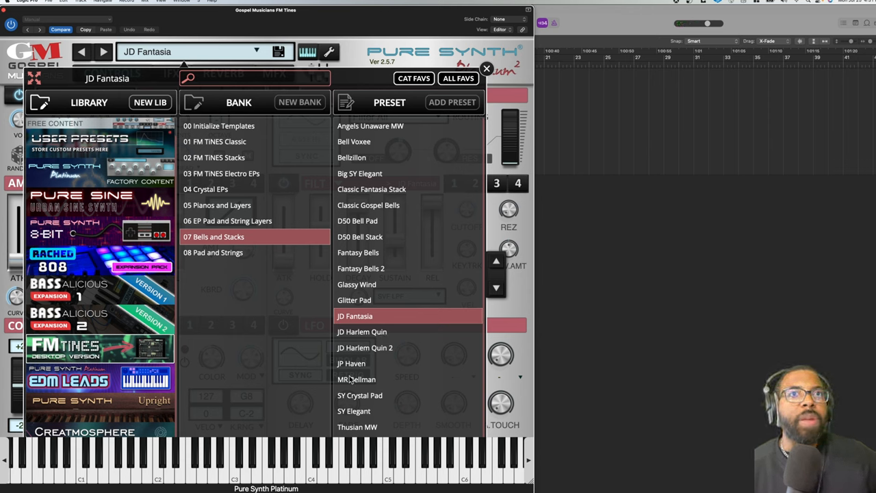
click(351, 363)
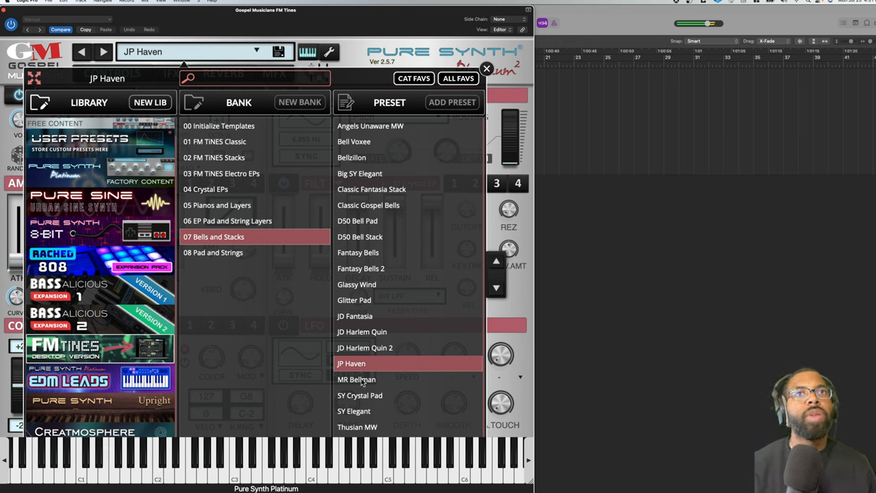
click(356, 379)
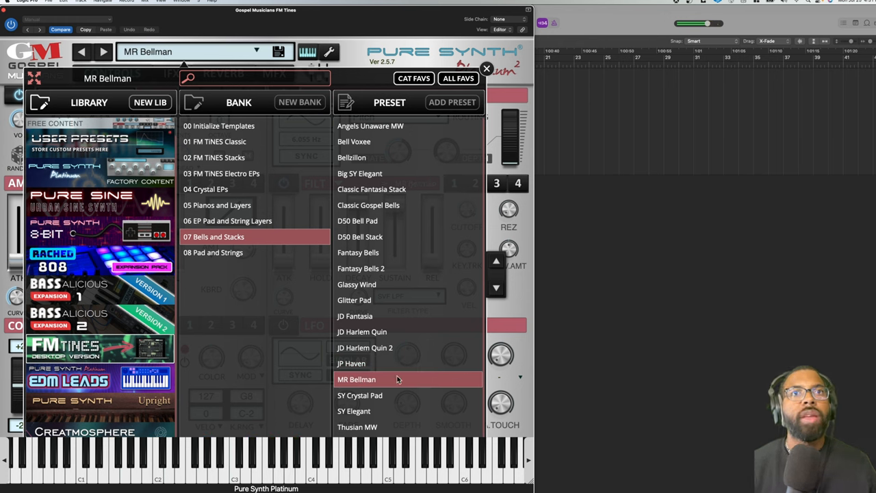
click(357, 426)
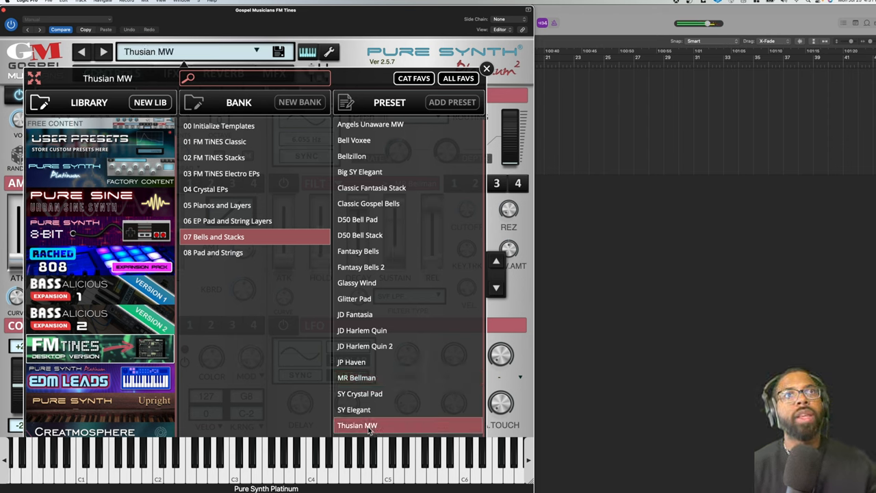
click(213, 252)
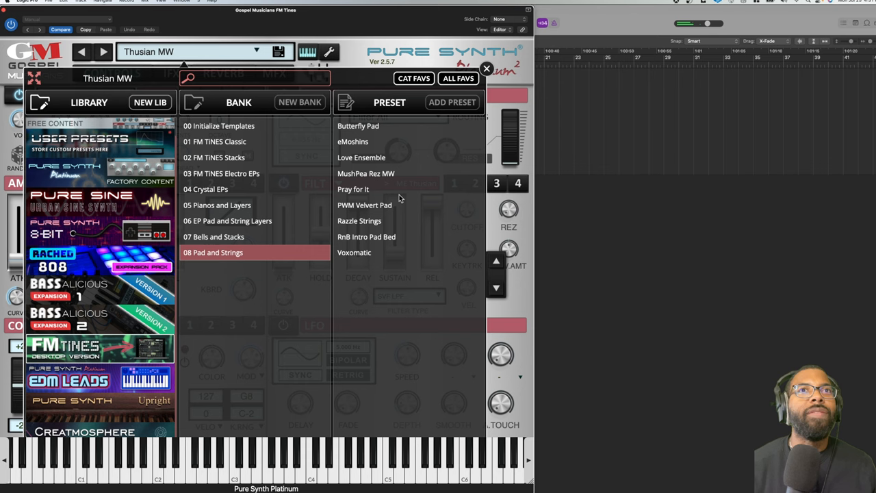
Audition Butterfly Pad, eMoshins, Love Ensemble and Voxomatic, then reload Butterfly Pad.
click(358, 126)
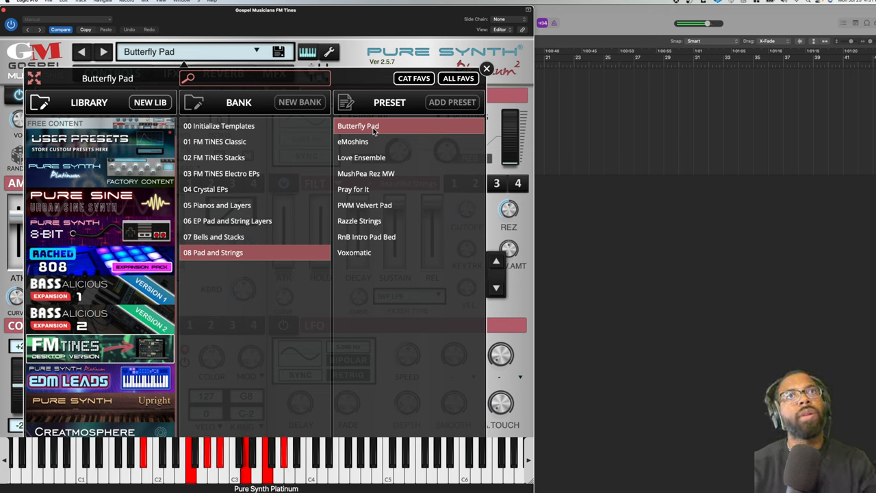
click(352, 141)
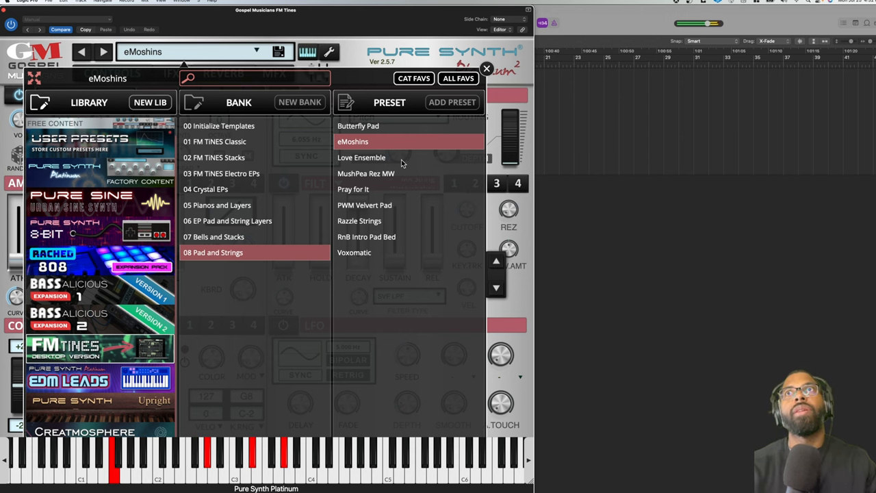
click(361, 157)
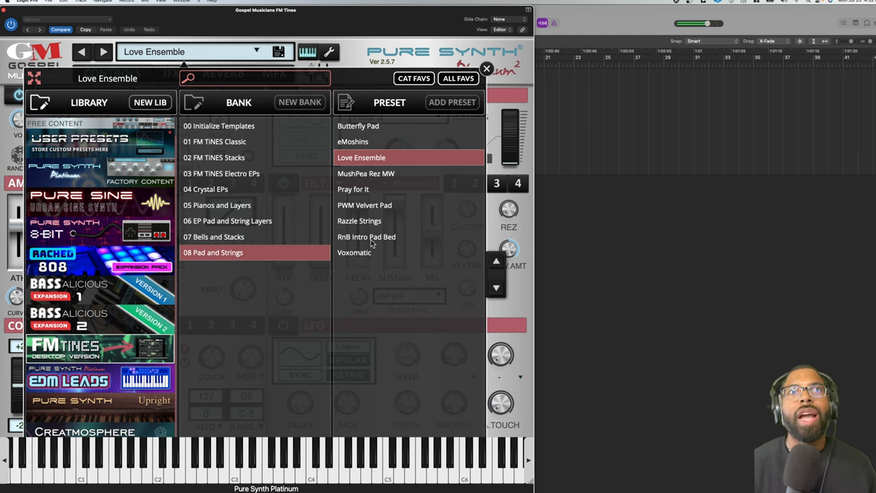
click(353, 253)
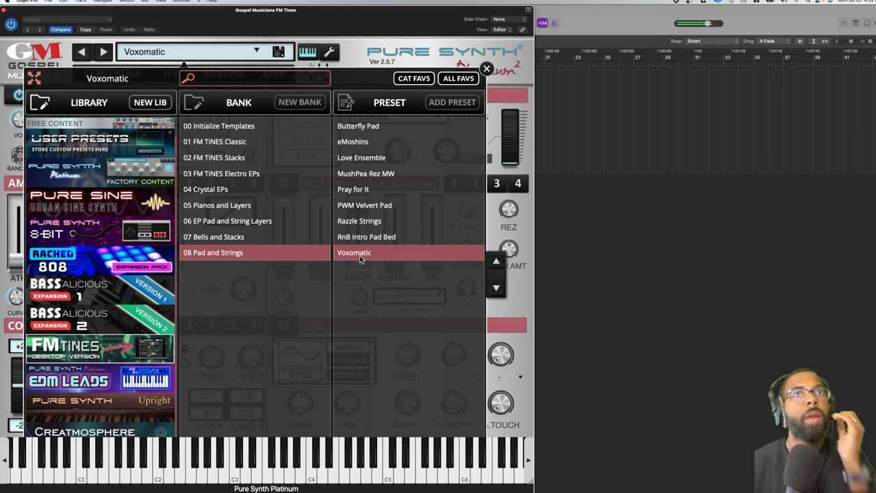
mouse_move(515, 217)
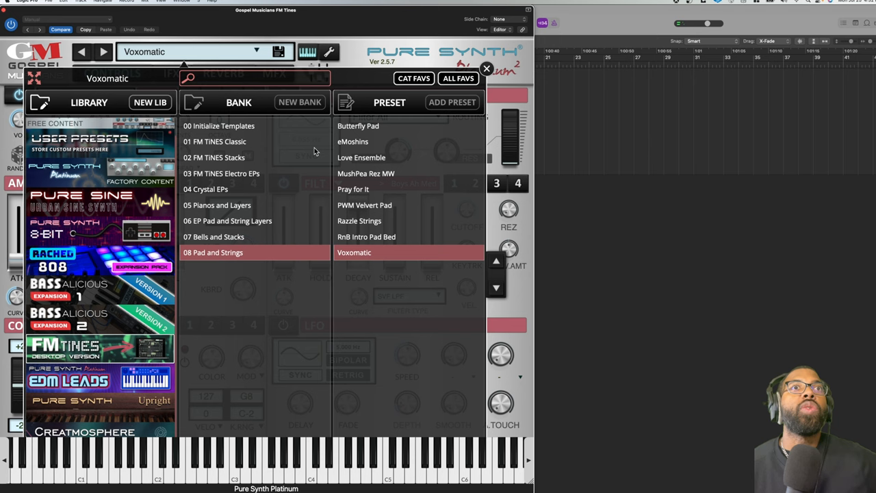
click(358, 125)
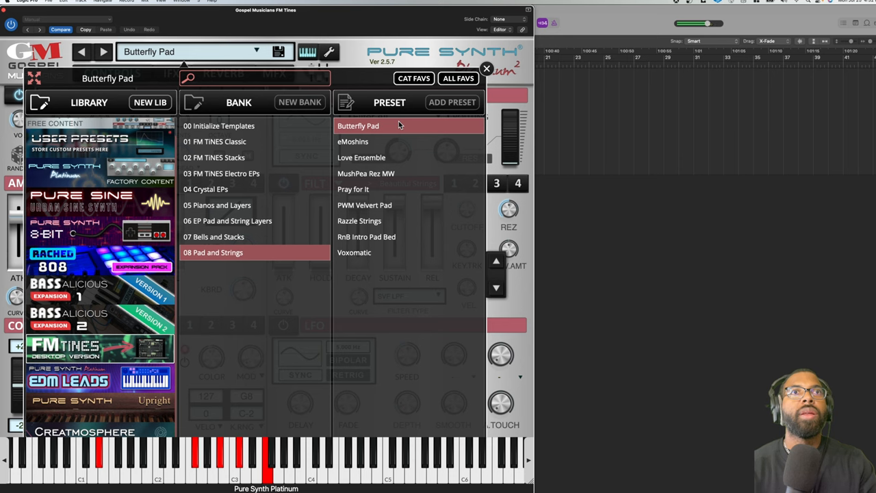
mouse_move(377, 89)
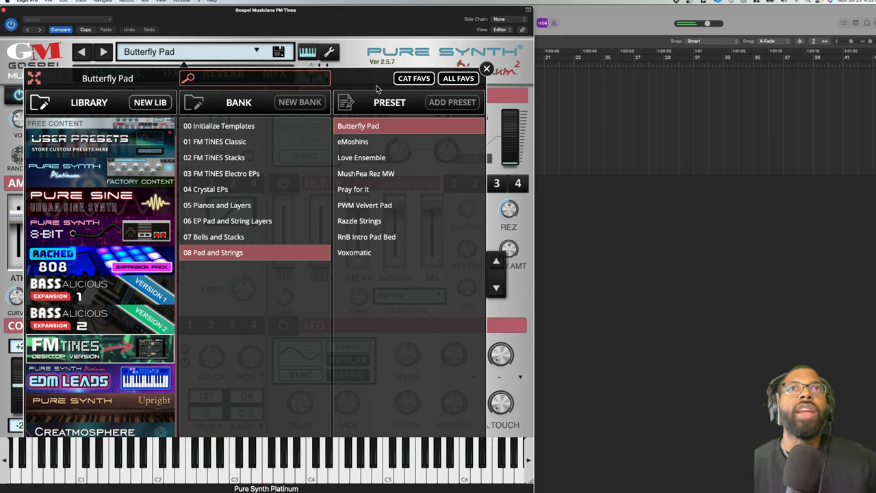
mouse_move(422, 82)
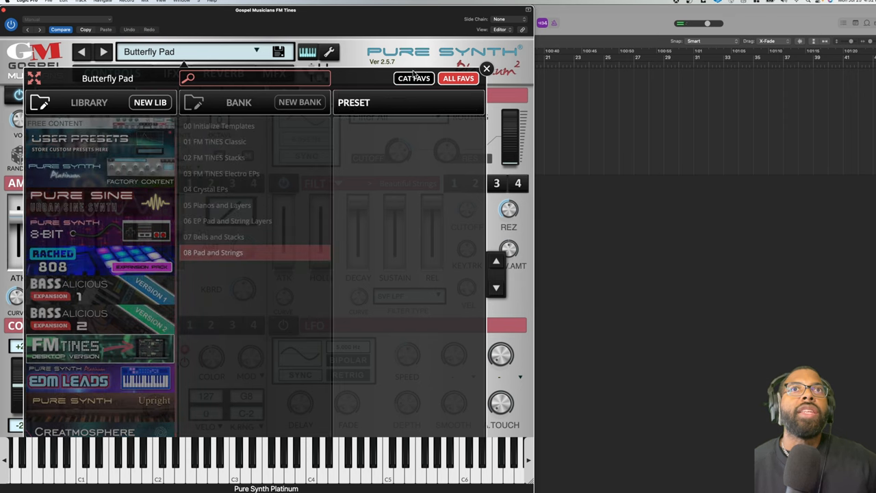
Favorite Butterfly Pad, then turn CAT FAVS off to list all Pad and Strings presets.
click(362, 158)
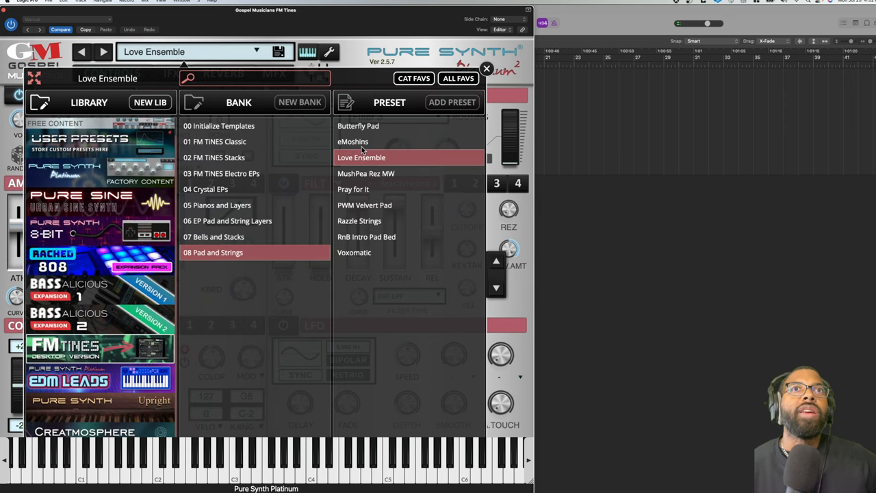
right_click(358, 126)
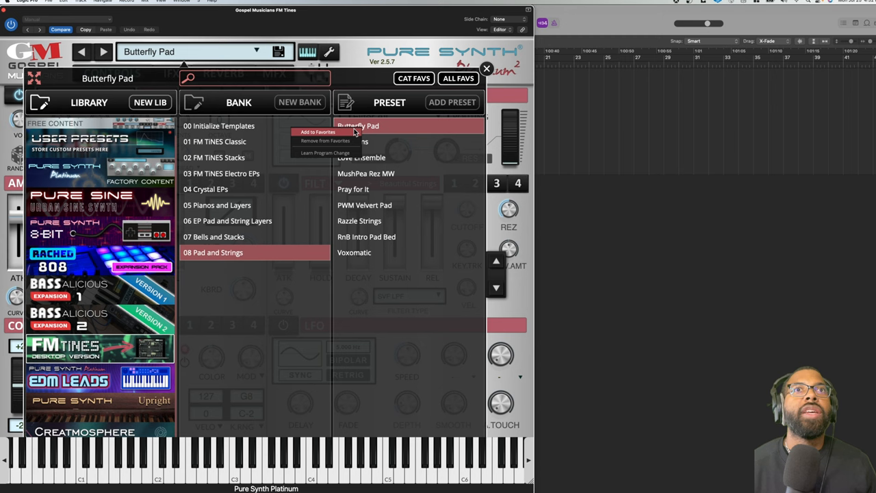
mouse_move(333, 133)
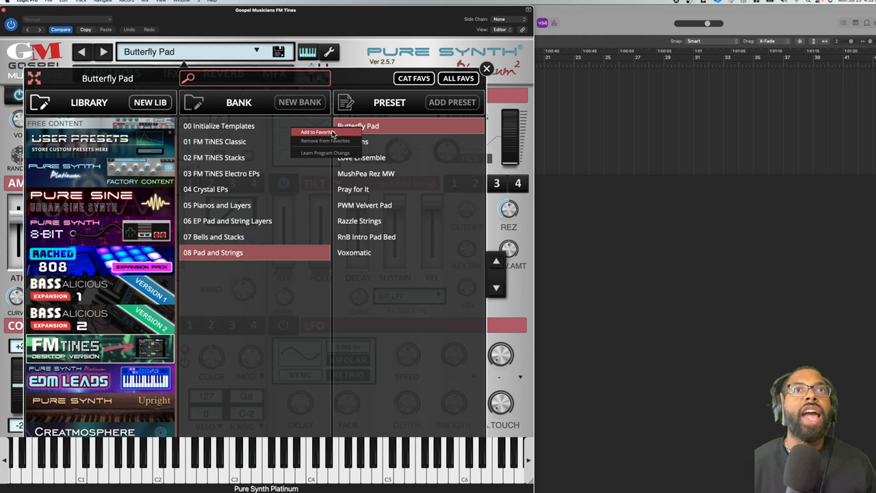
mouse_move(385, 138)
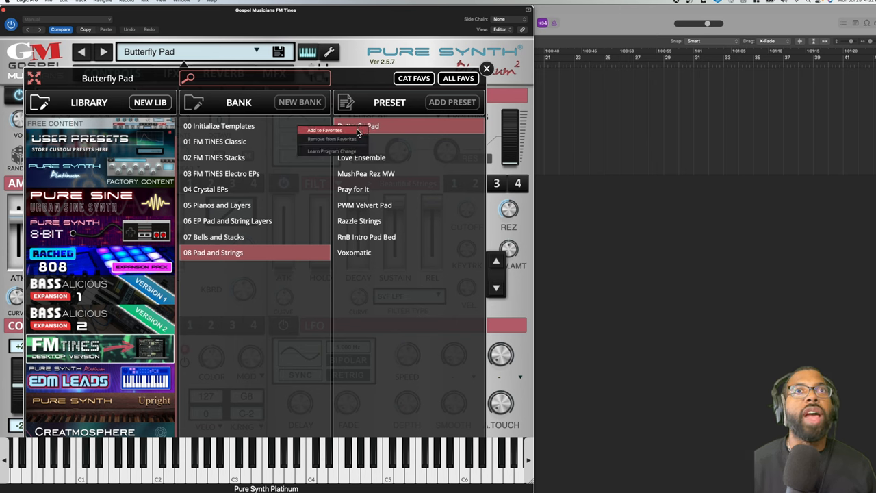
click(325, 130)
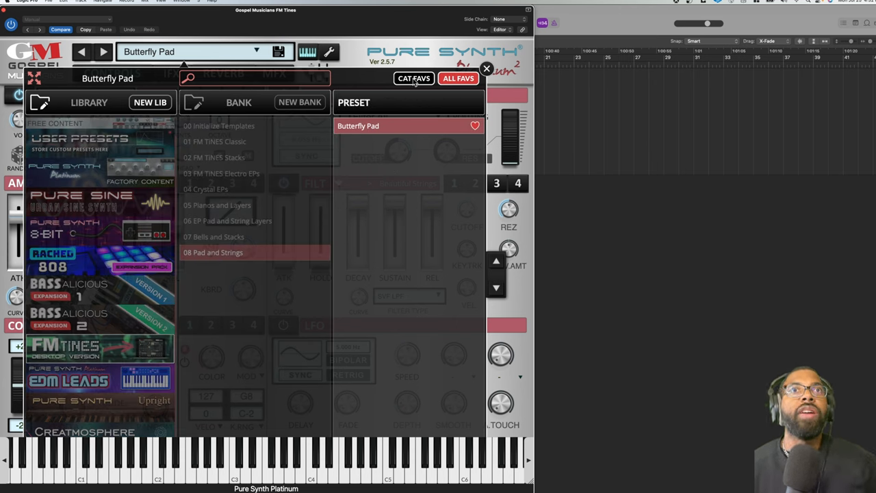
click(413, 78)
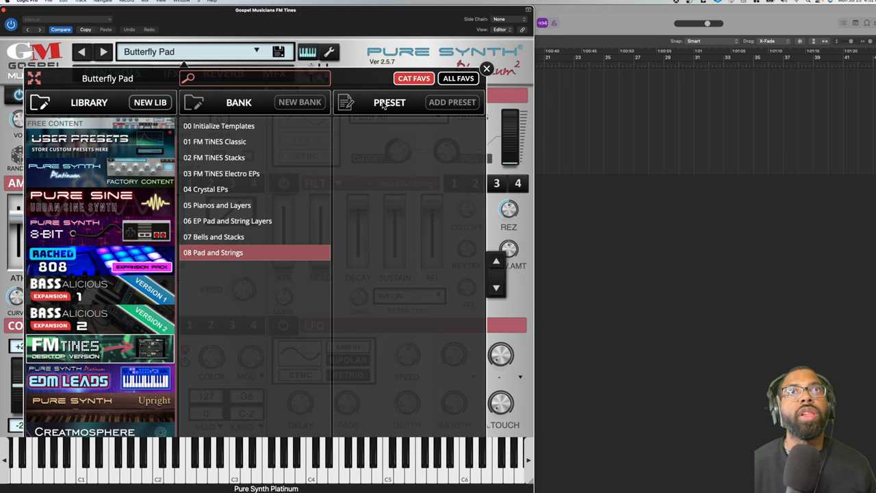
mouse_move(224, 157)
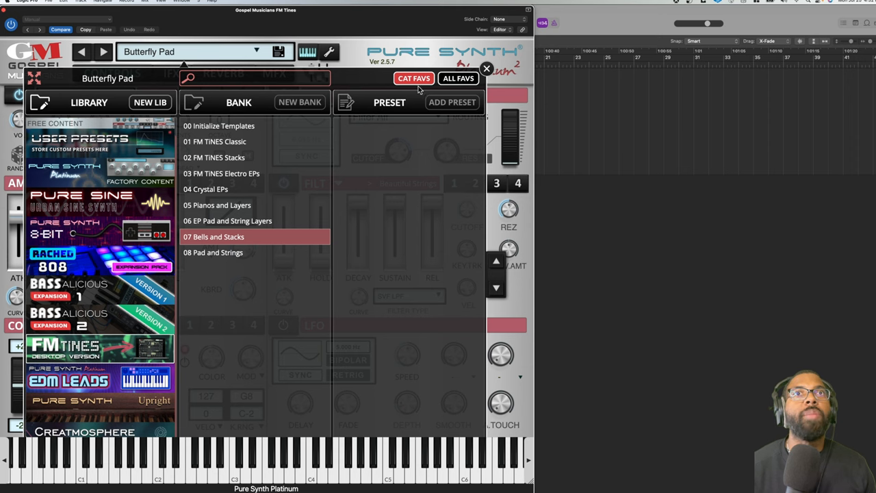
click(213, 252)
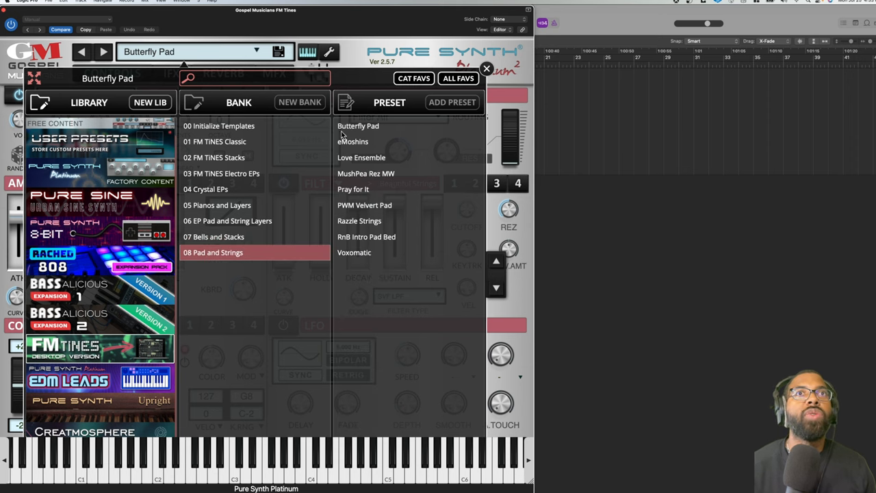
Load Butterfly Pad and browse, then dismiss, the first layer's sound list.
click(486, 69)
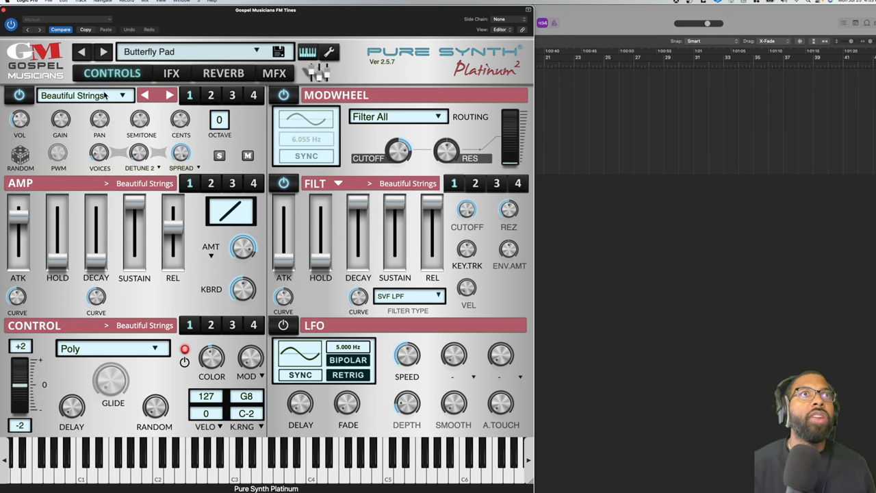
click(85, 95)
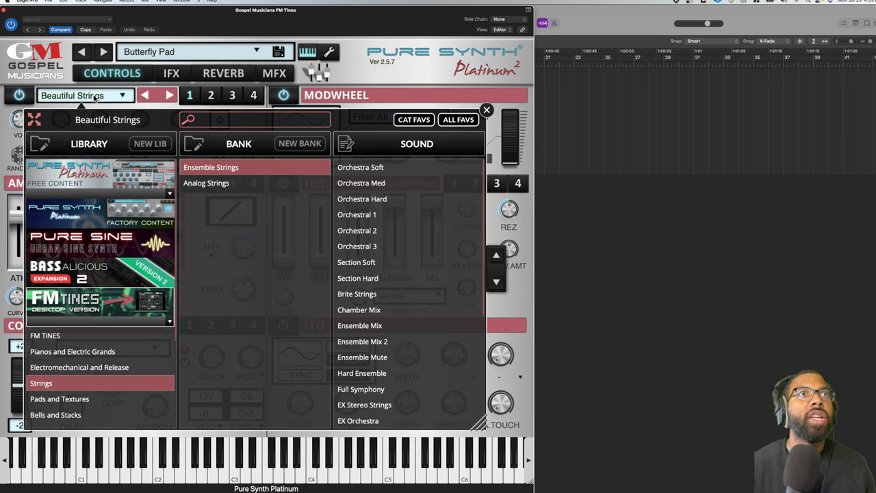
mouse_move(496, 131)
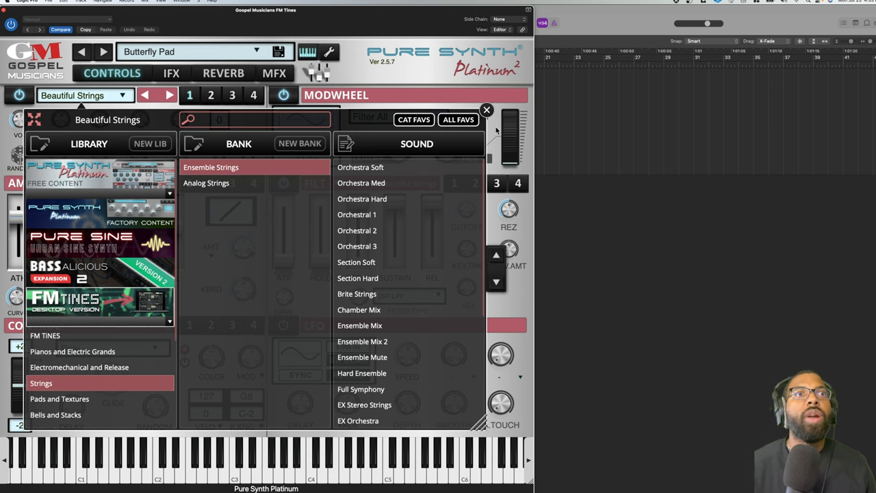
click(486, 109)
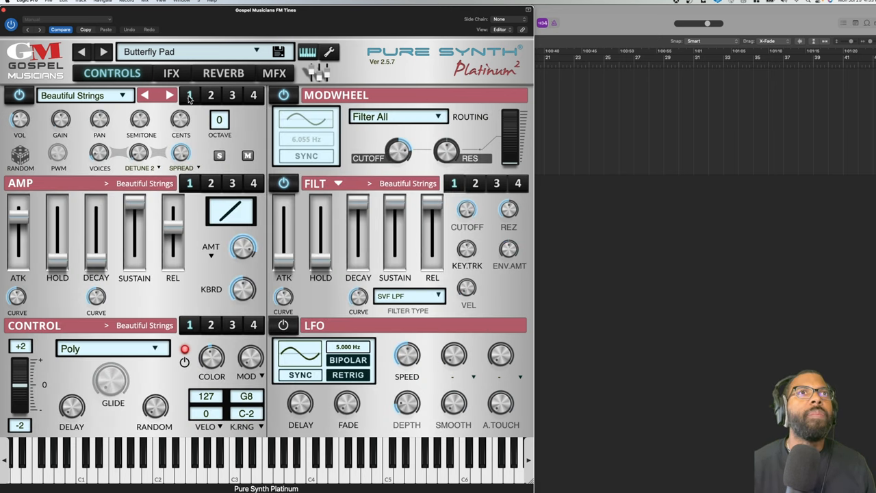
Inspect the Dream Tine and VP Strings layers and show VP Strings' filter settings.
click(210, 94)
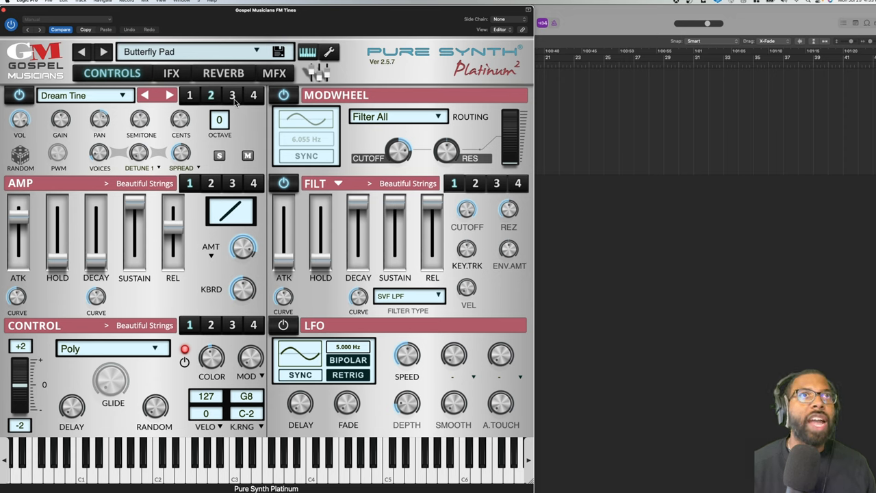
click(170, 95)
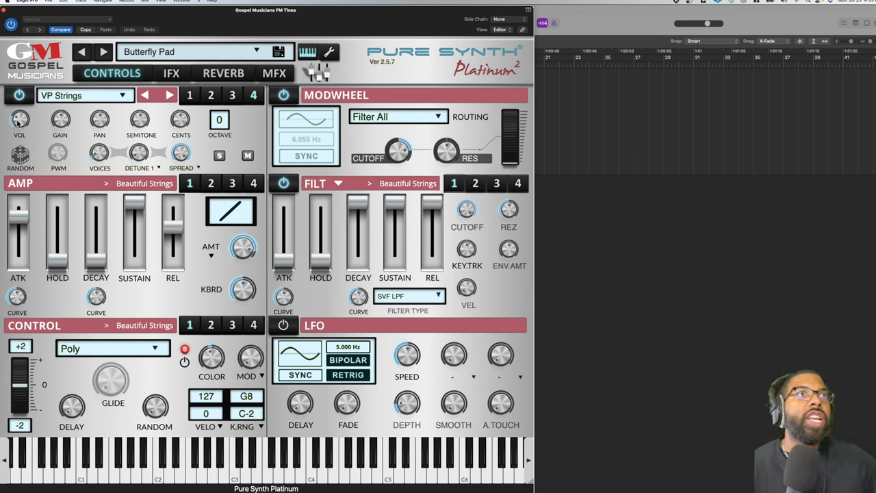
mouse_move(35, 166)
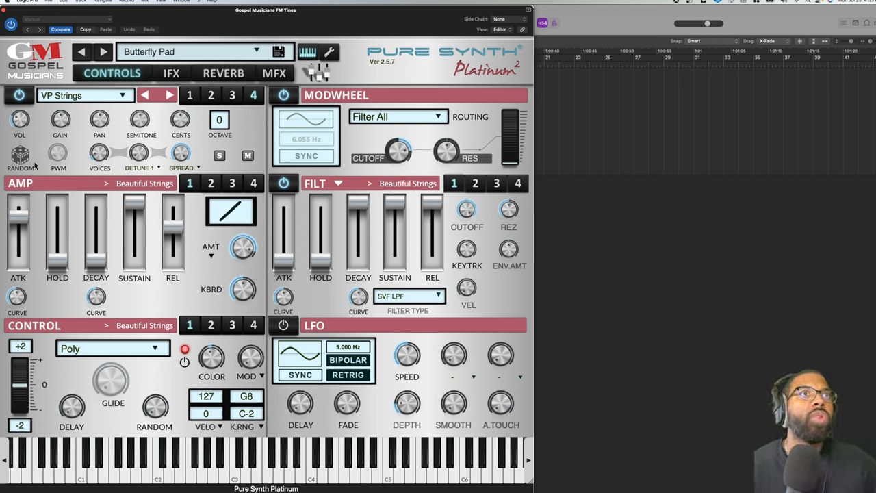
mouse_move(108, 183)
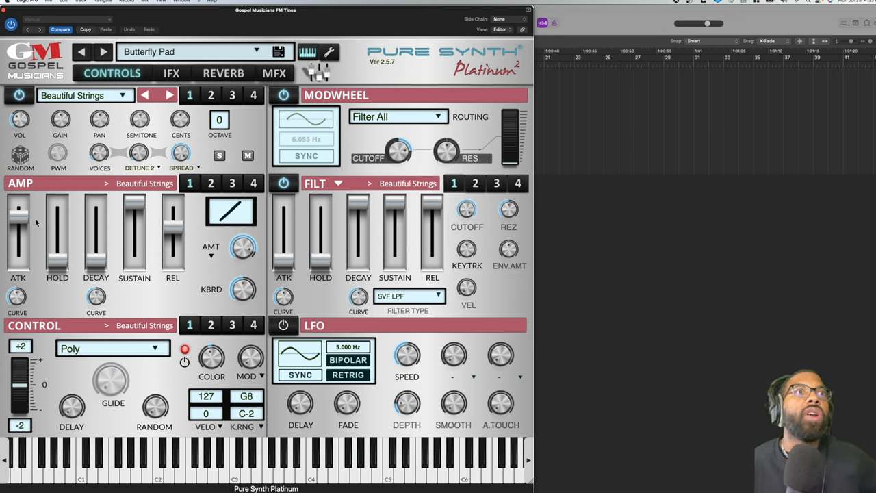
mouse_move(117, 255)
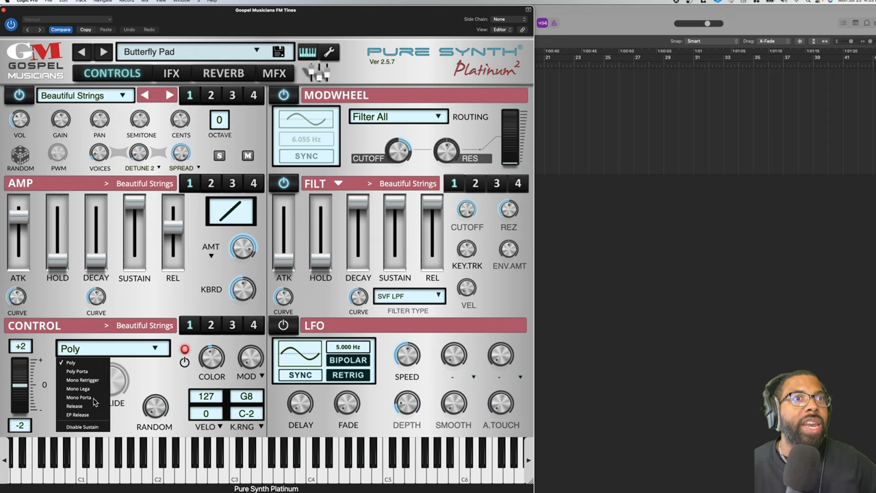
mouse_move(78, 388)
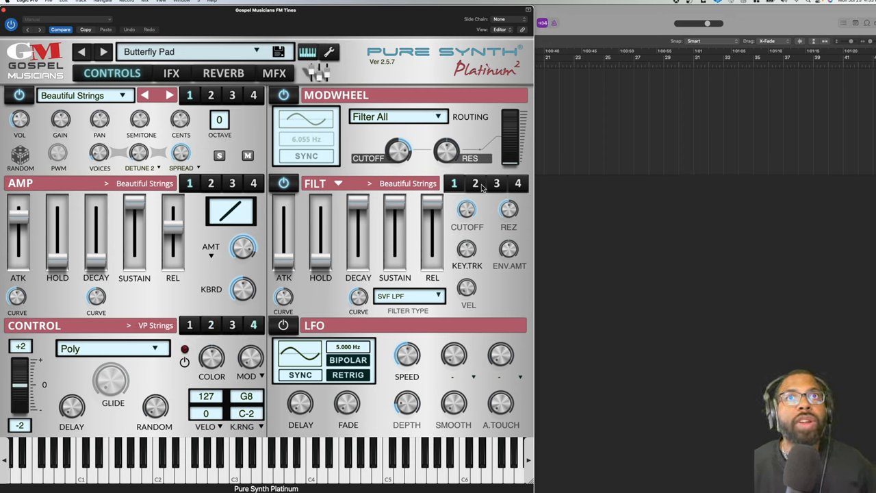
click(474, 183)
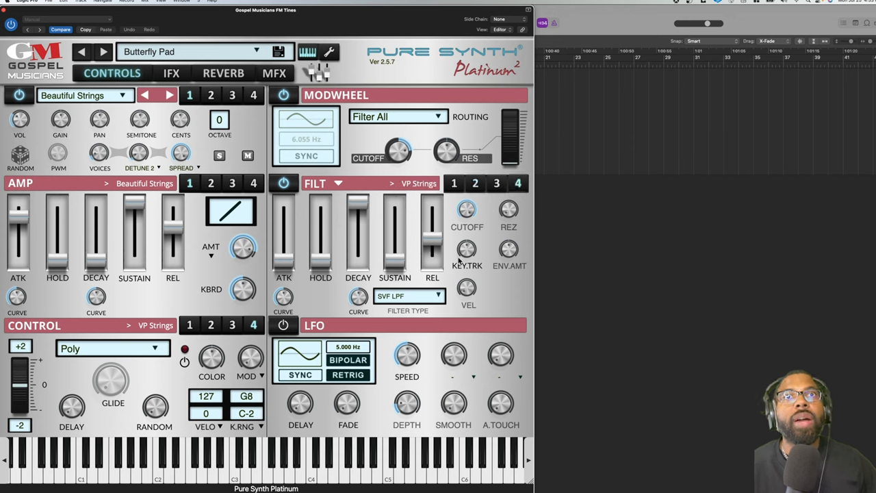
mouse_move(423, 98)
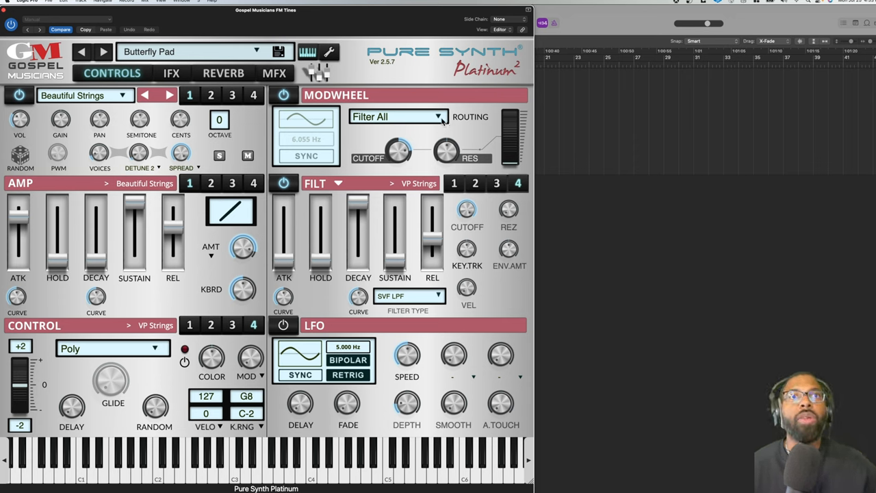
mouse_move(323, 334)
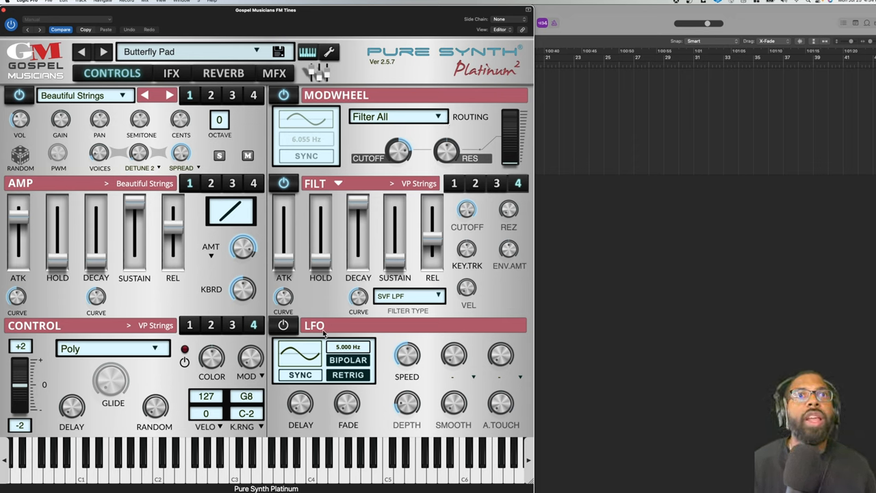
mouse_move(308, 399)
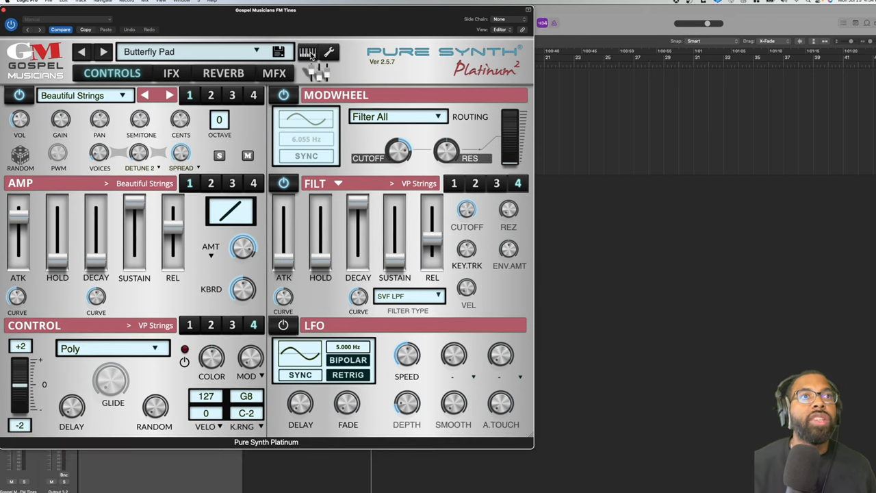
click(329, 52)
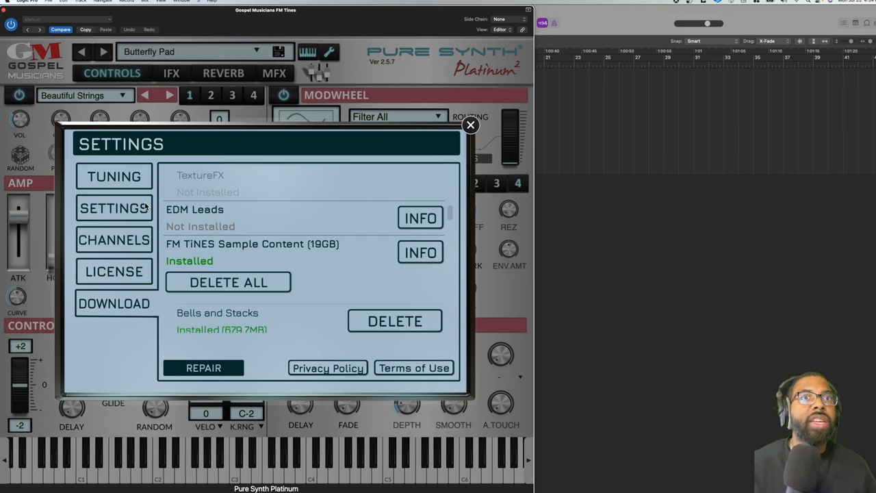
mouse_move(223, 305)
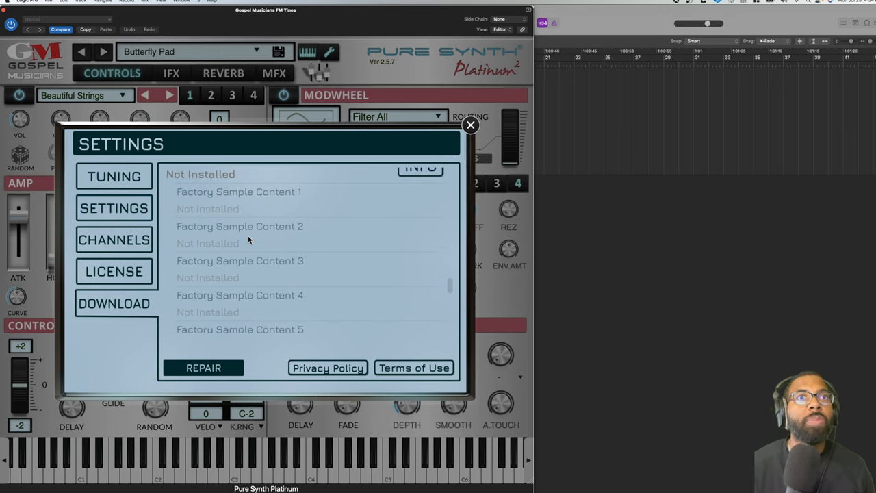
Scroll through the installed sample content list in Settings > Download.
scroll(down, 3)
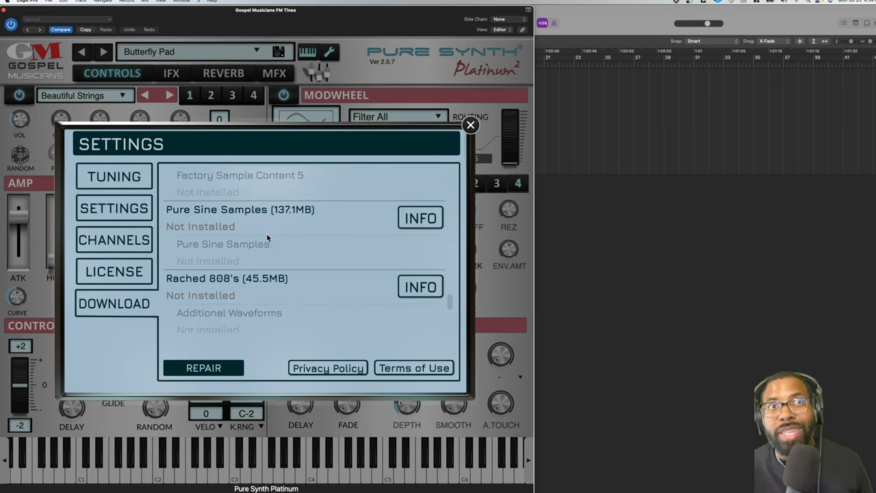
scroll(down, 3)
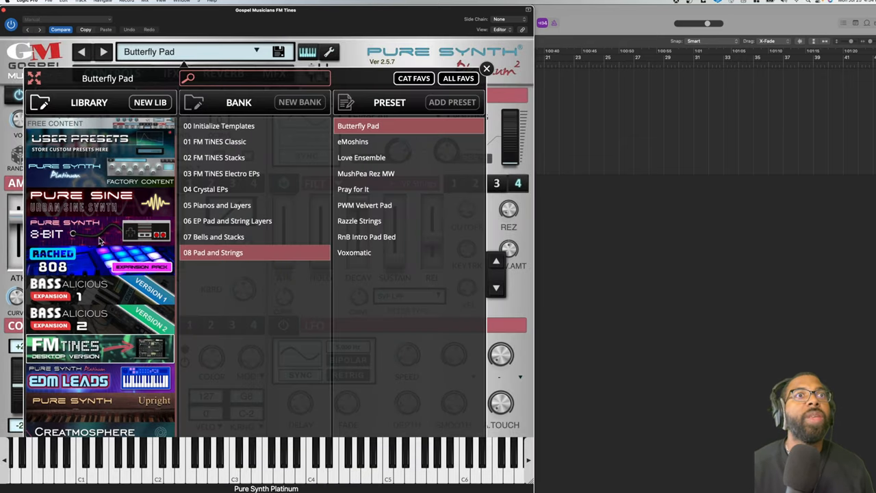
mouse_move(233, 241)
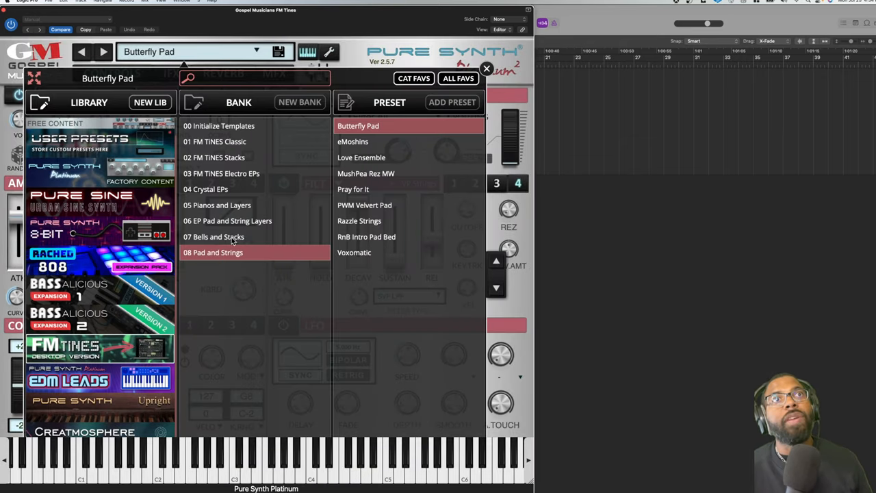
Select the 01 FM TINES Classic bank to list its presets.
click(214, 141)
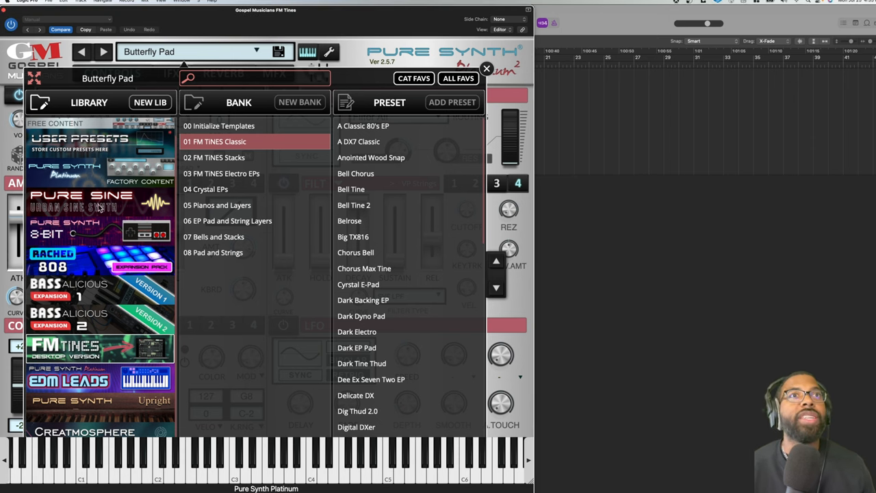
mouse_move(265, 62)
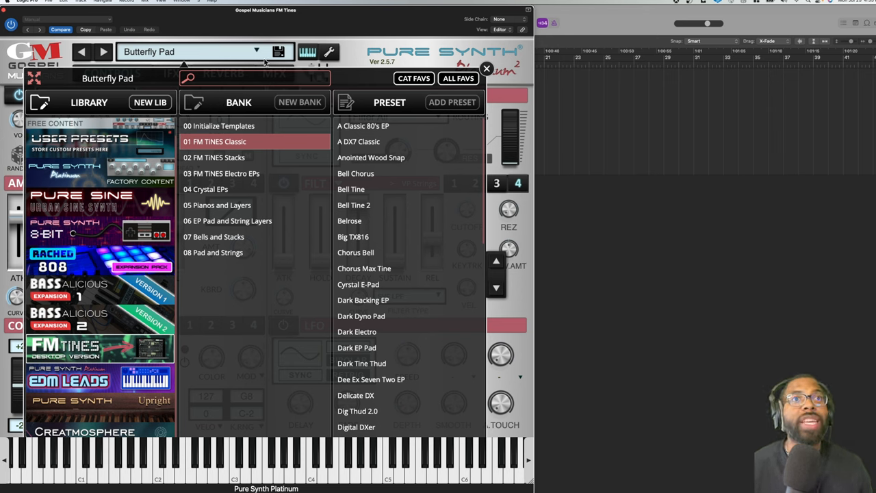
mouse_move(251, 214)
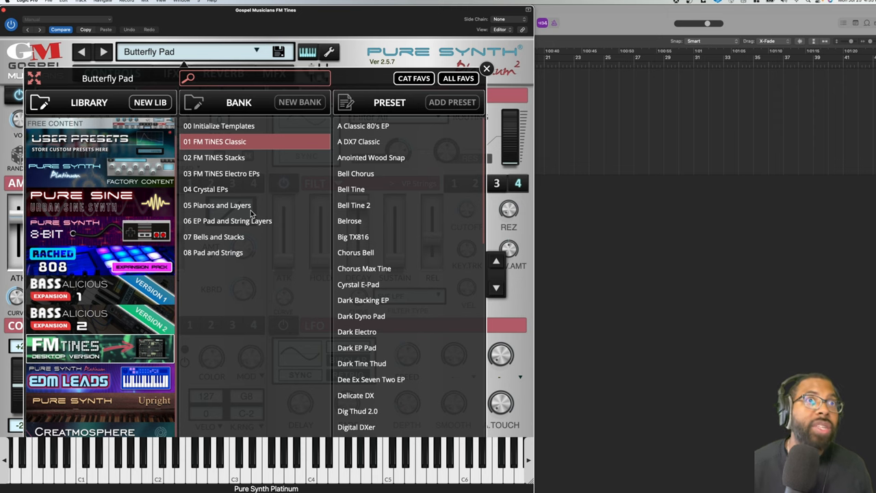
mouse_move(286, 225)
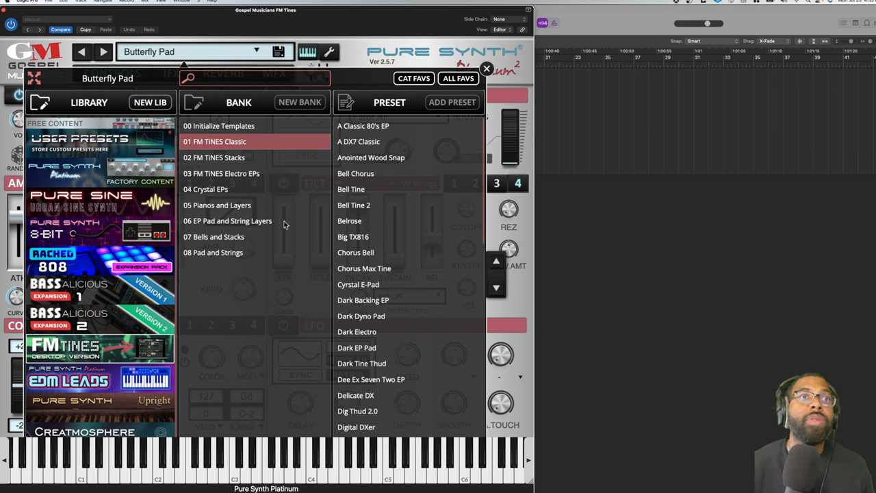
mouse_move(252, 266)
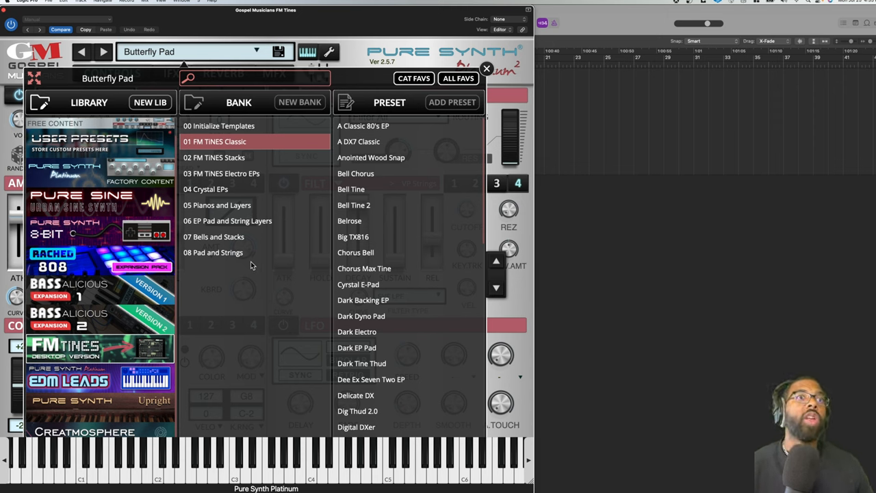